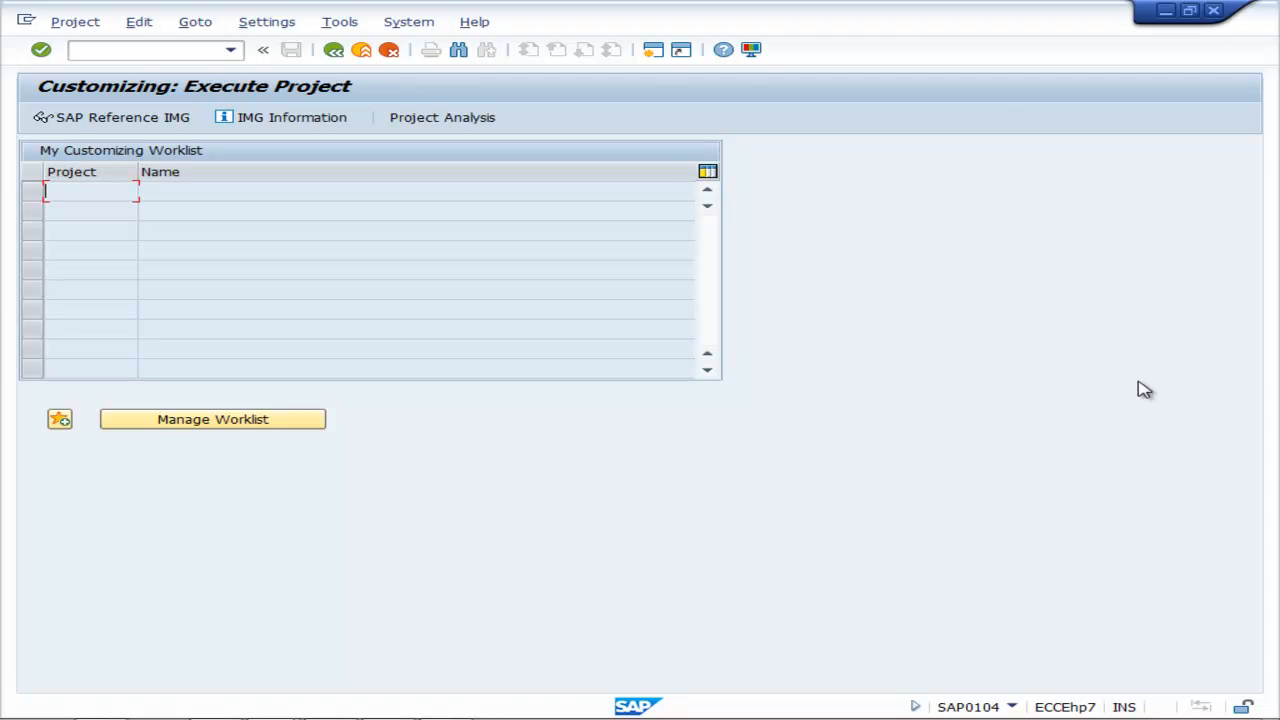
Open the SAP Reference IMG and expand Controlling > General Controlling > Organization.
click(112, 117)
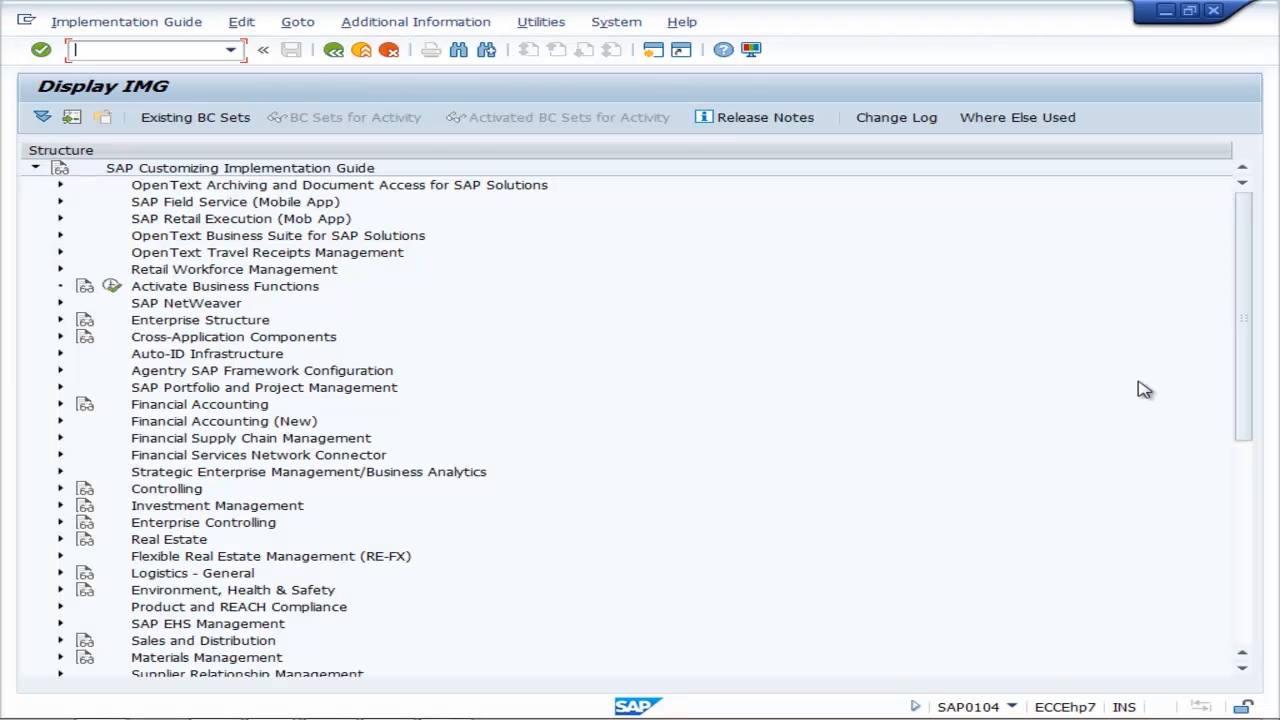
mouse_move(95, 522)
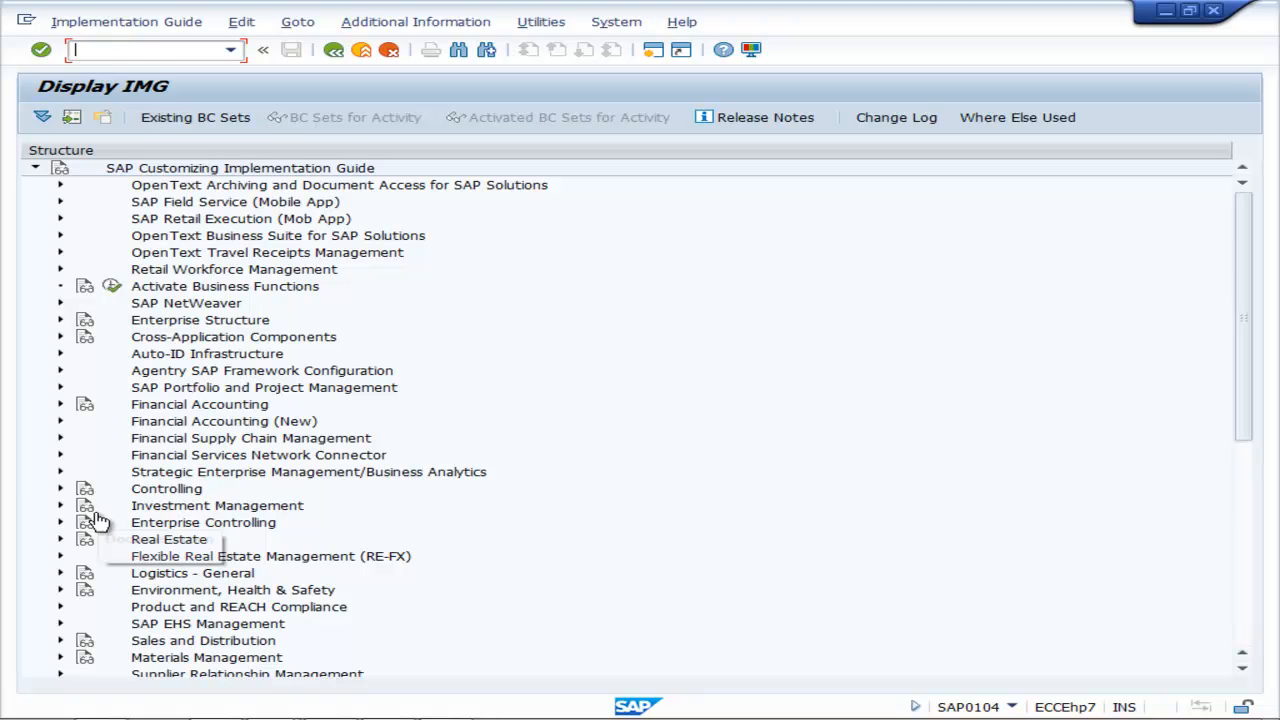
click(59, 488)
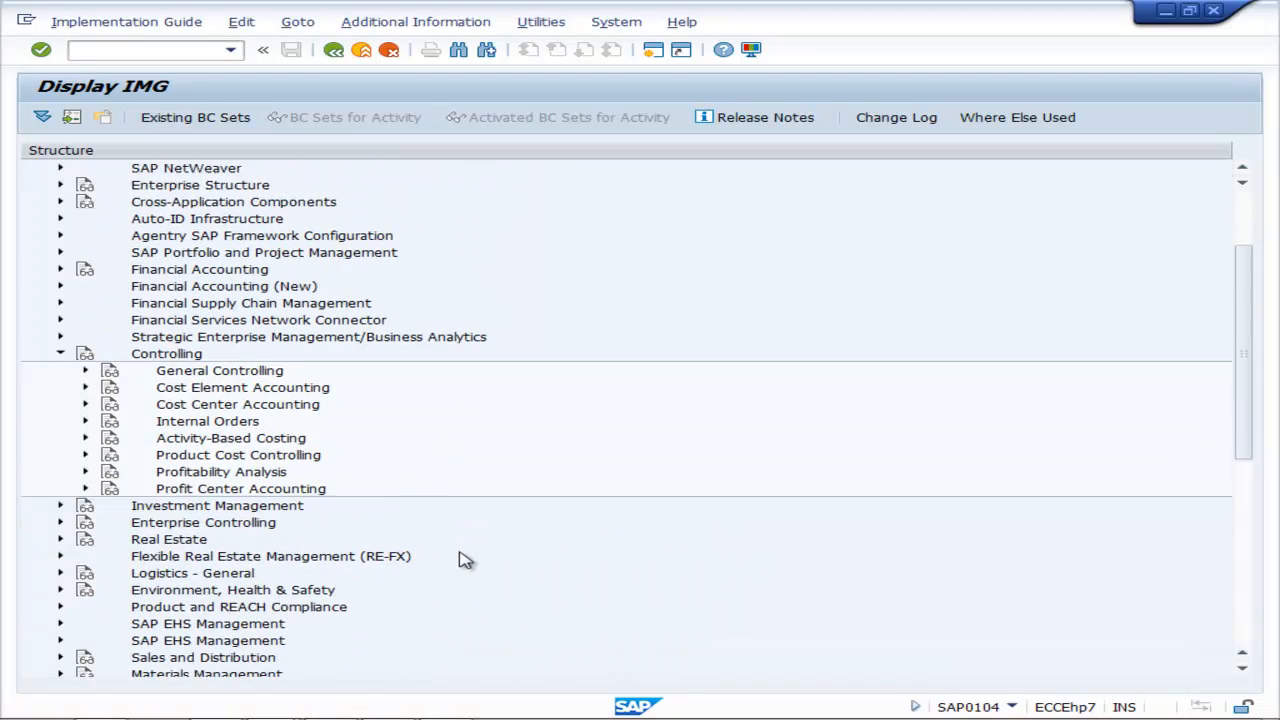
click(85, 370)
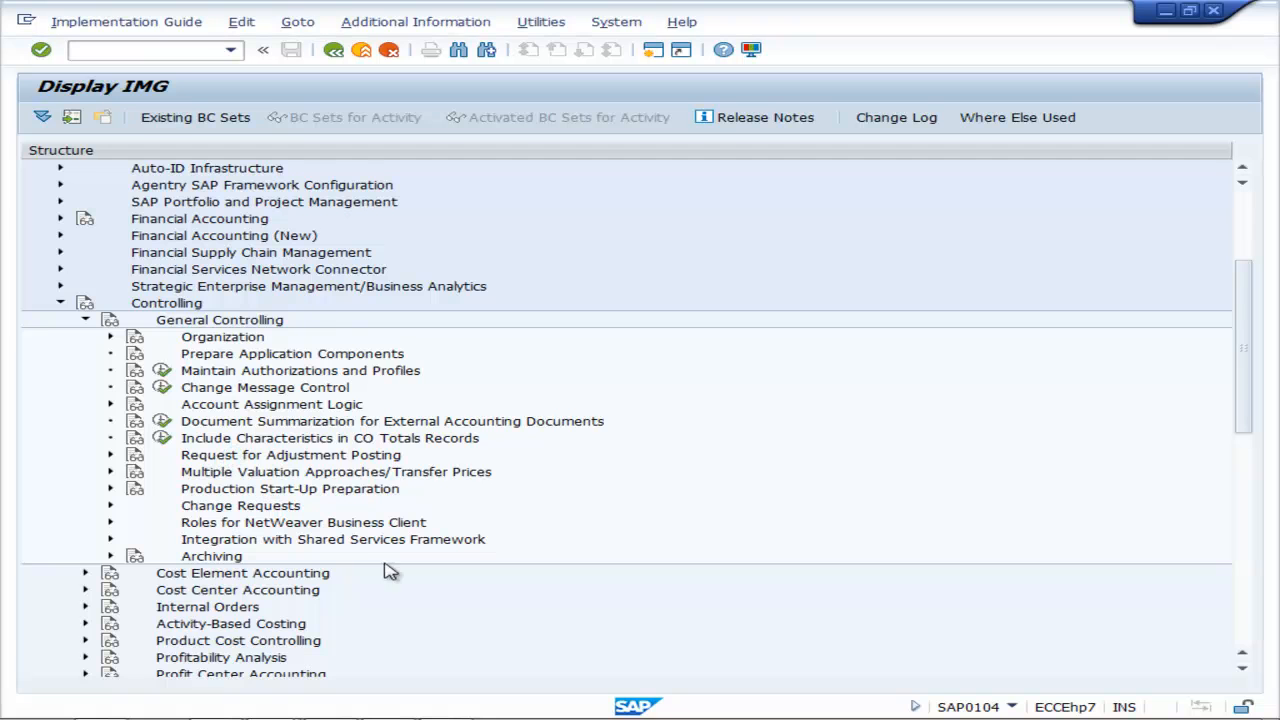
click(110, 337)
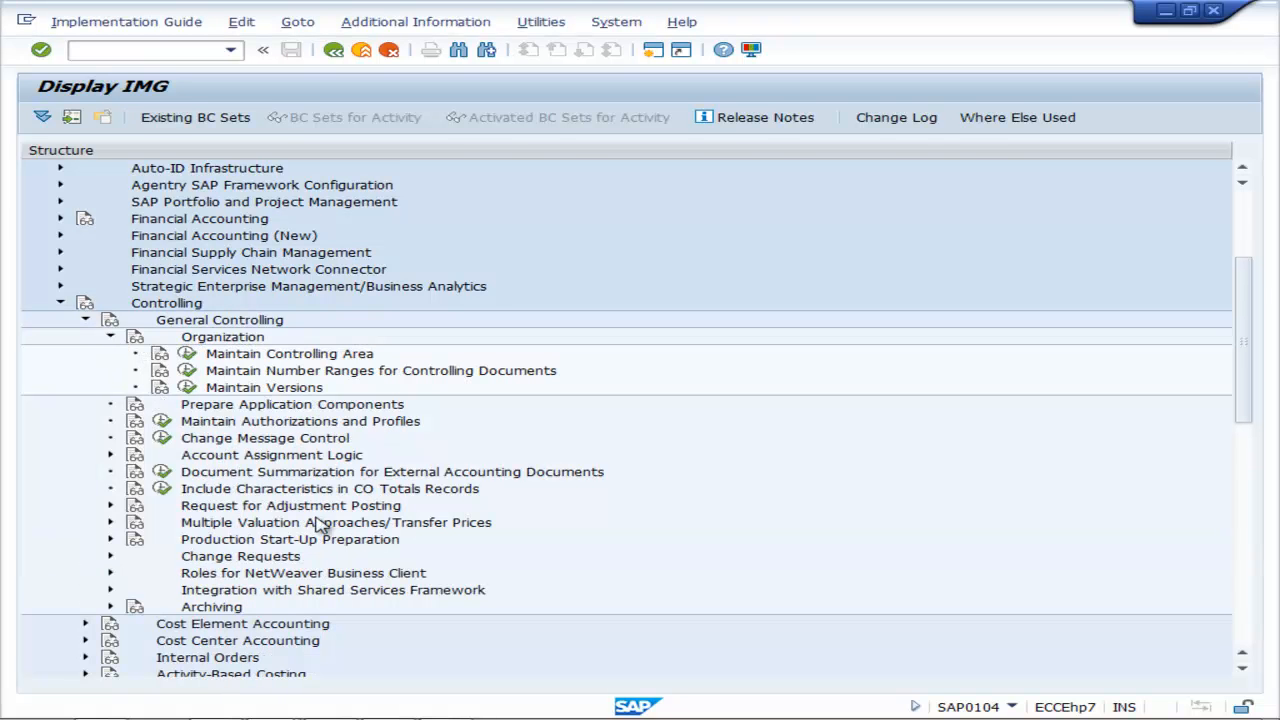
mouse_move(330, 383)
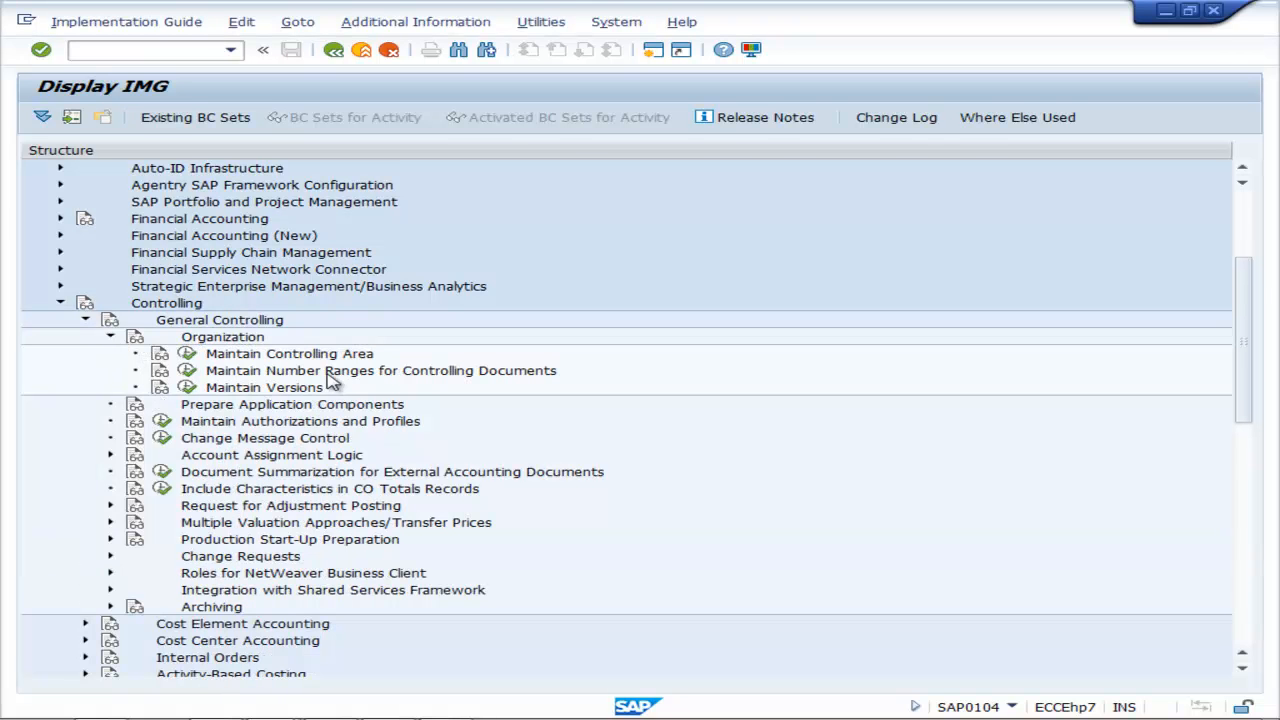
mouse_move(540, 388)
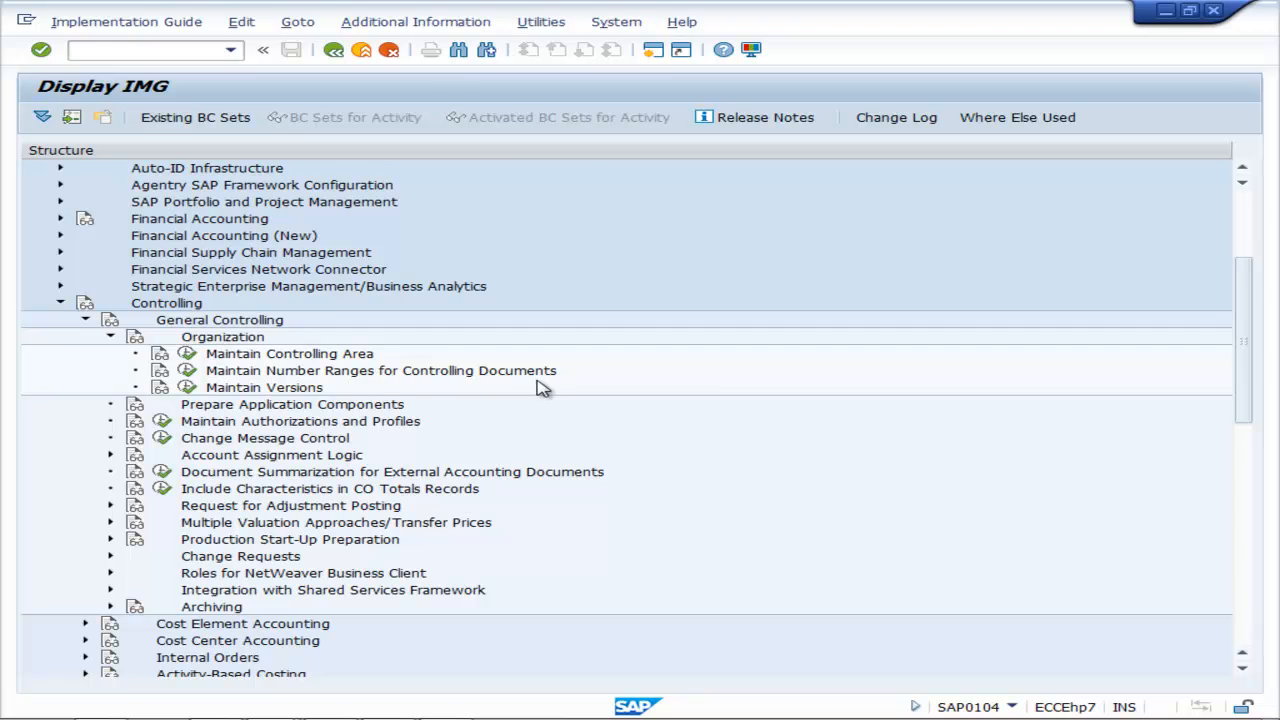
click(416, 21)
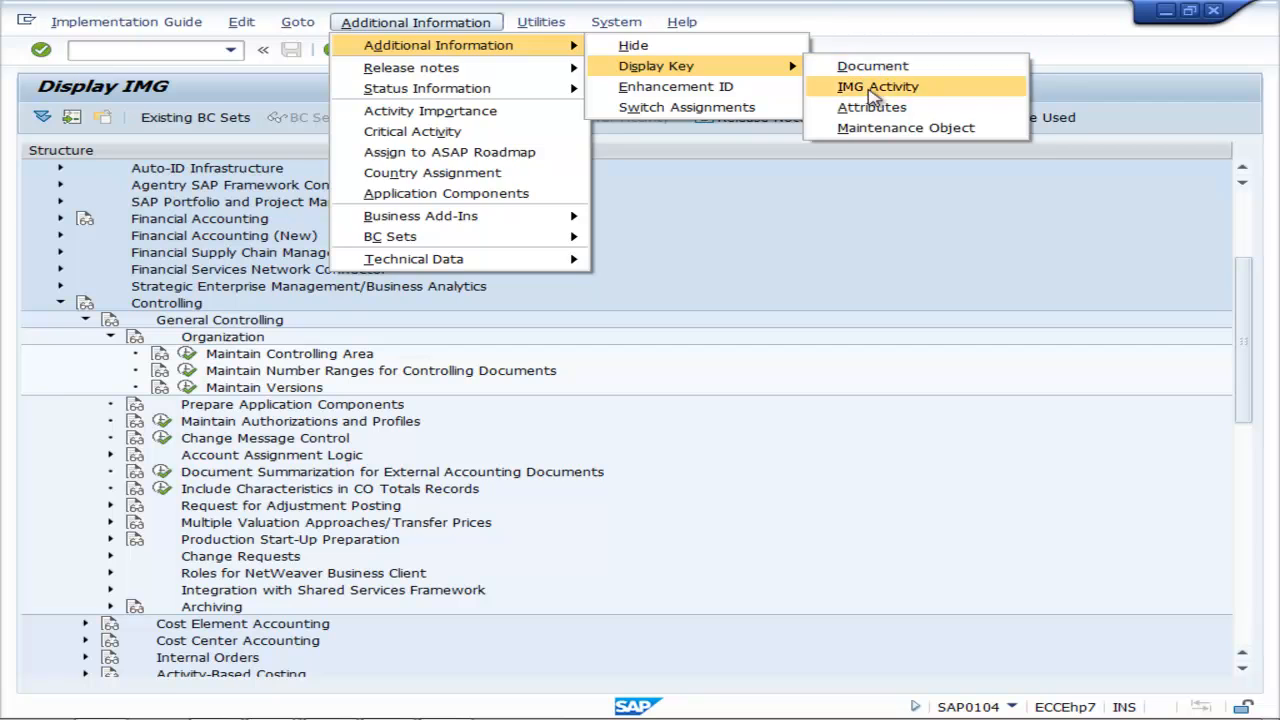
Show the technical IMG activity keys beside each activity and scroll down the tree.
click(877, 86)
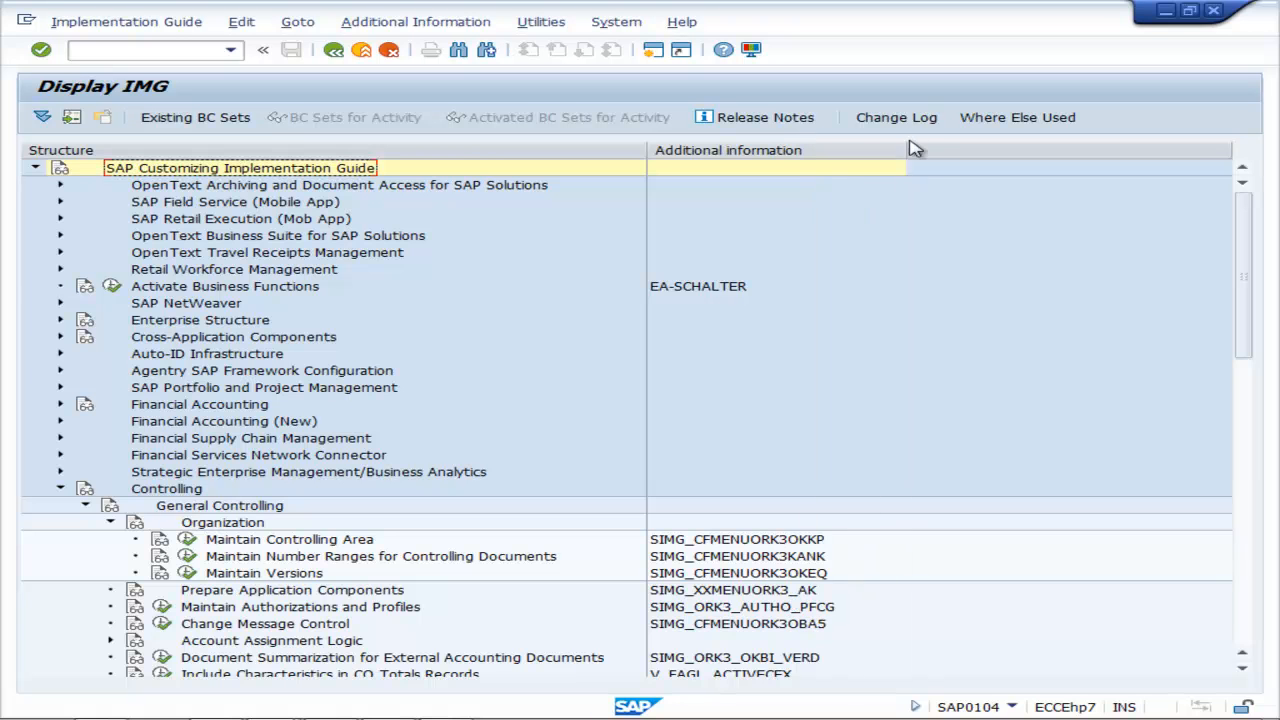
scroll(down, 3)
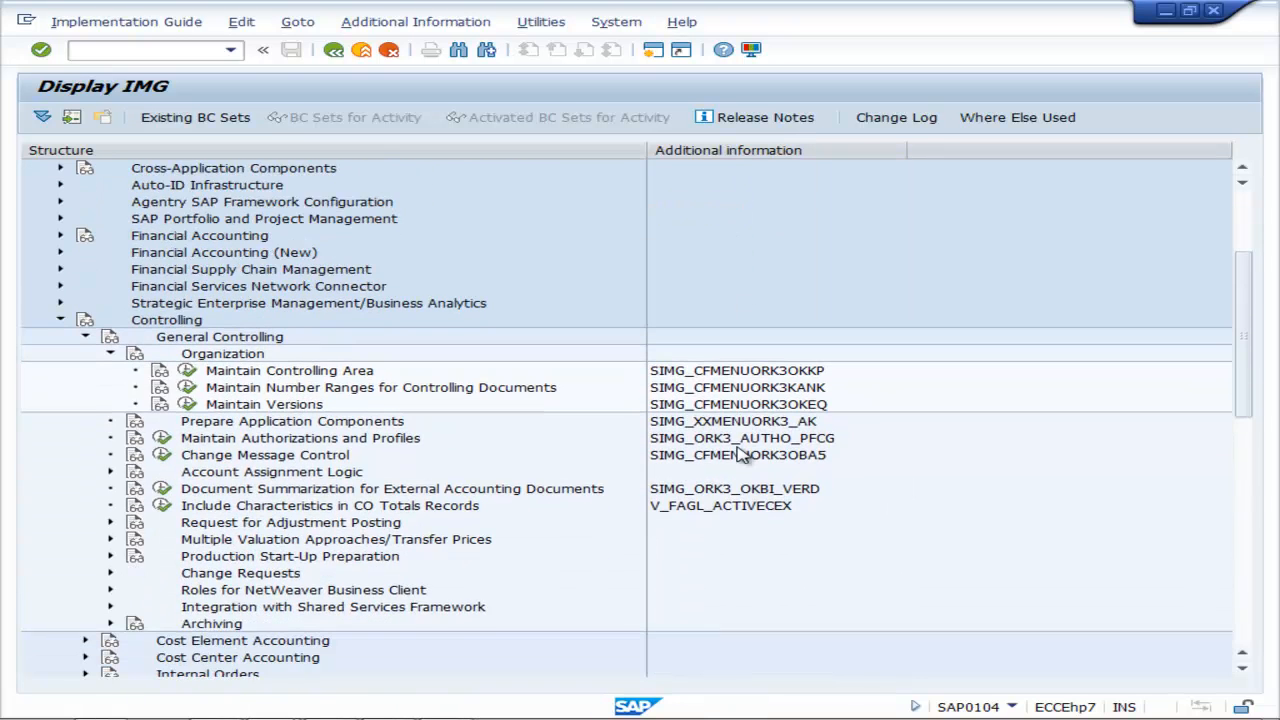
scroll(down, 3)
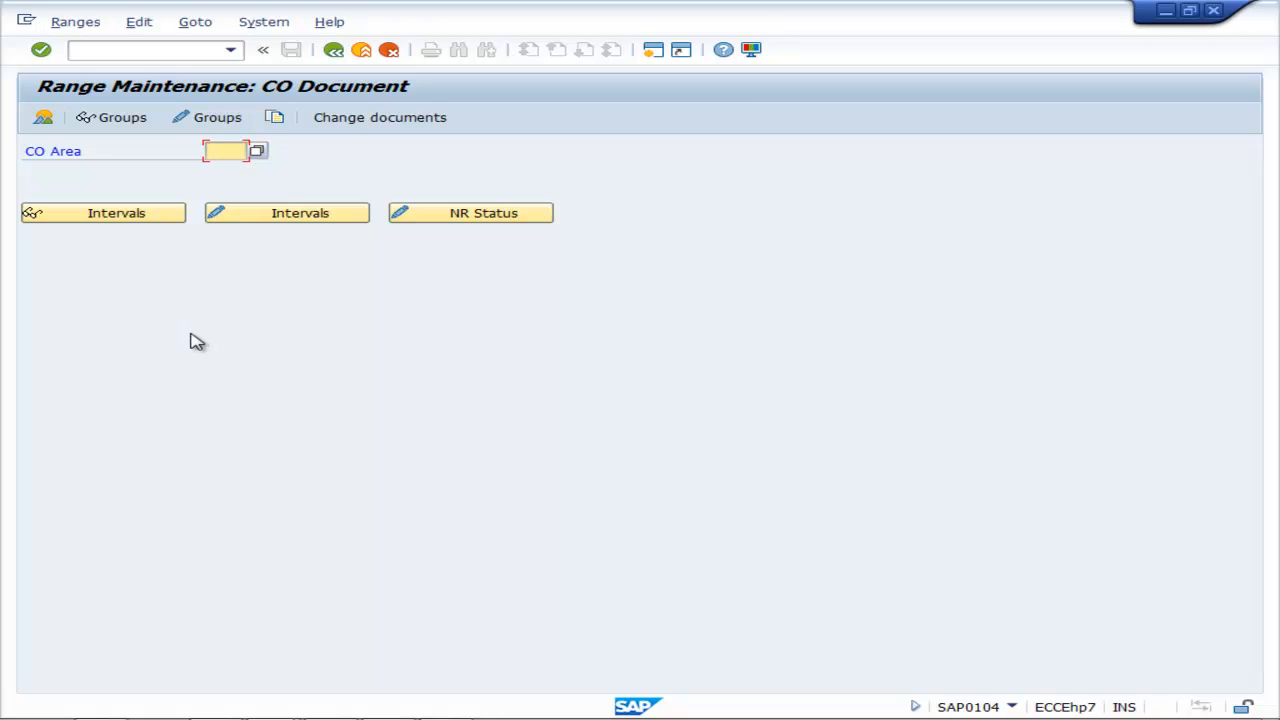
mouse_move(215, 196)
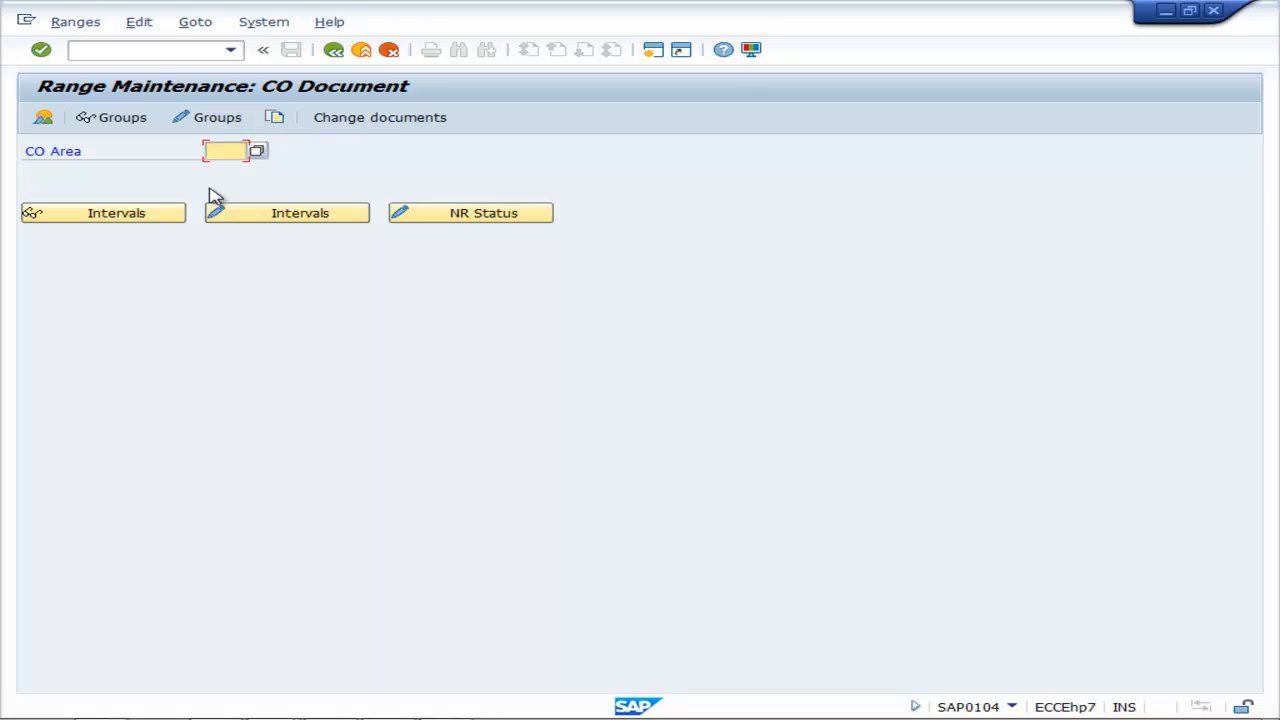
Select controlling area COVD in CO document number ranges and acknowledge it has no intervals.
text(C)
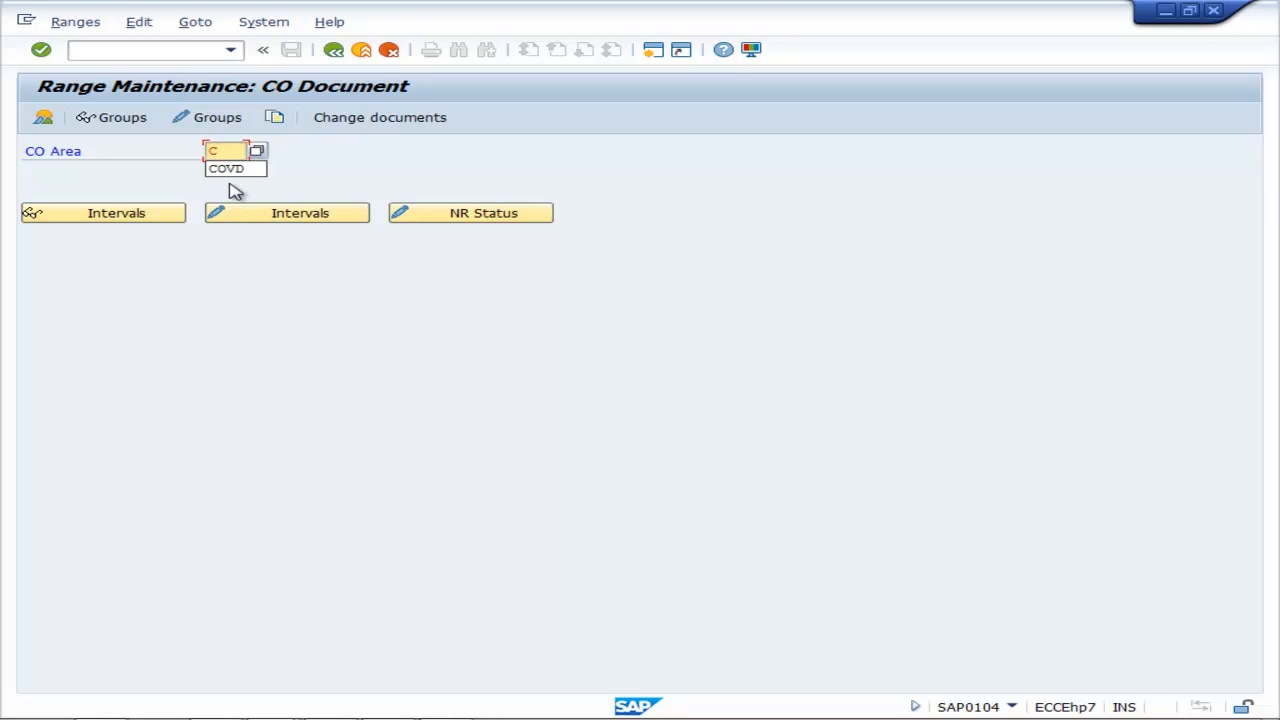
click(286, 212)
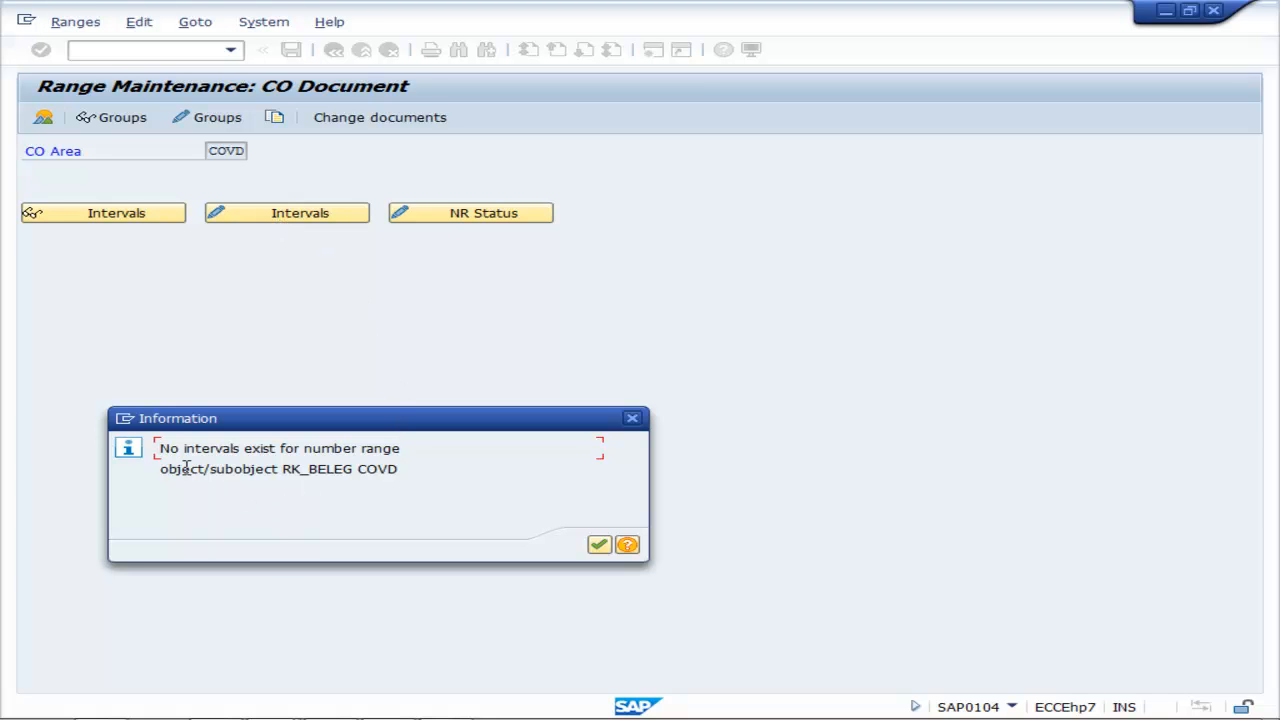
mouse_move(268, 459)
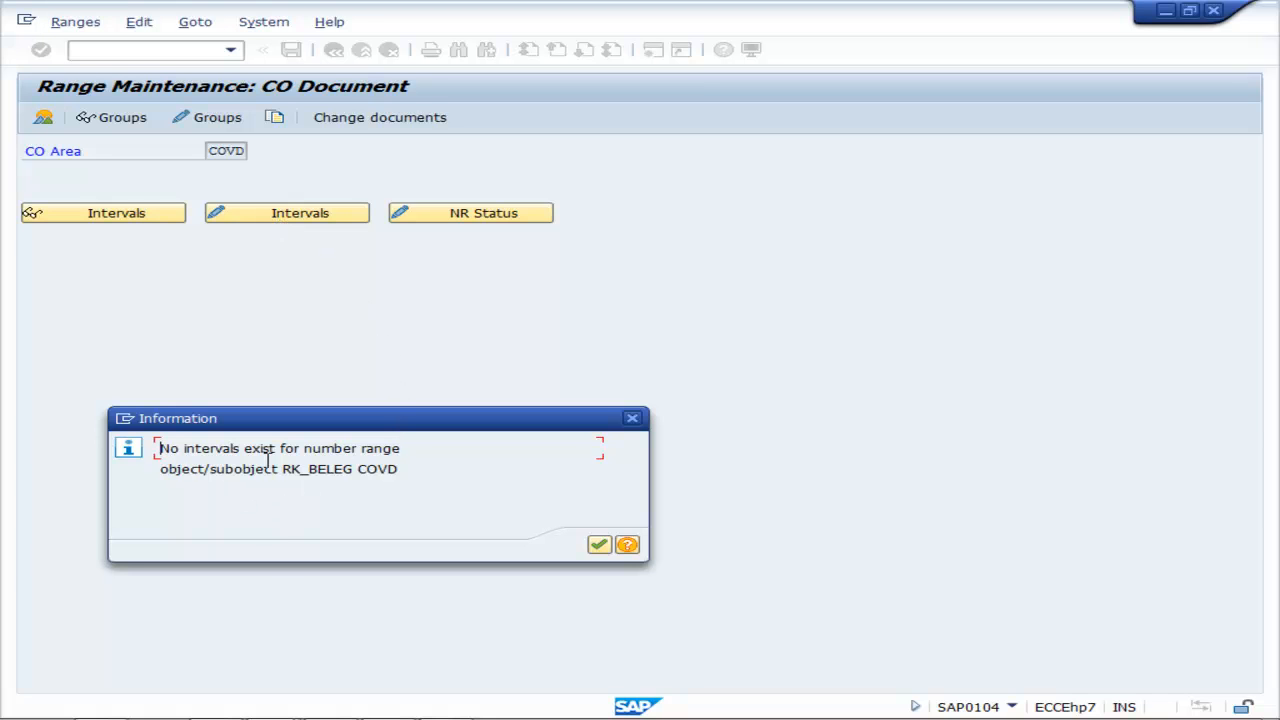
mouse_move(414, 456)
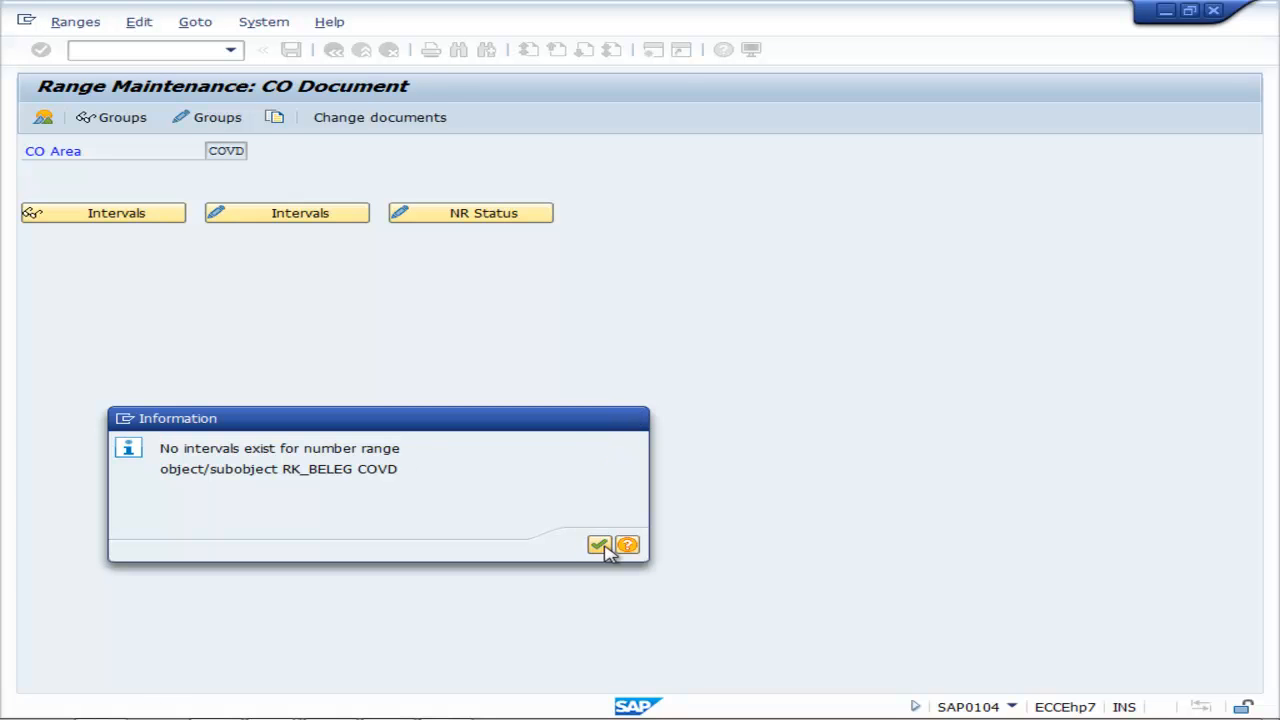
click(599, 545)
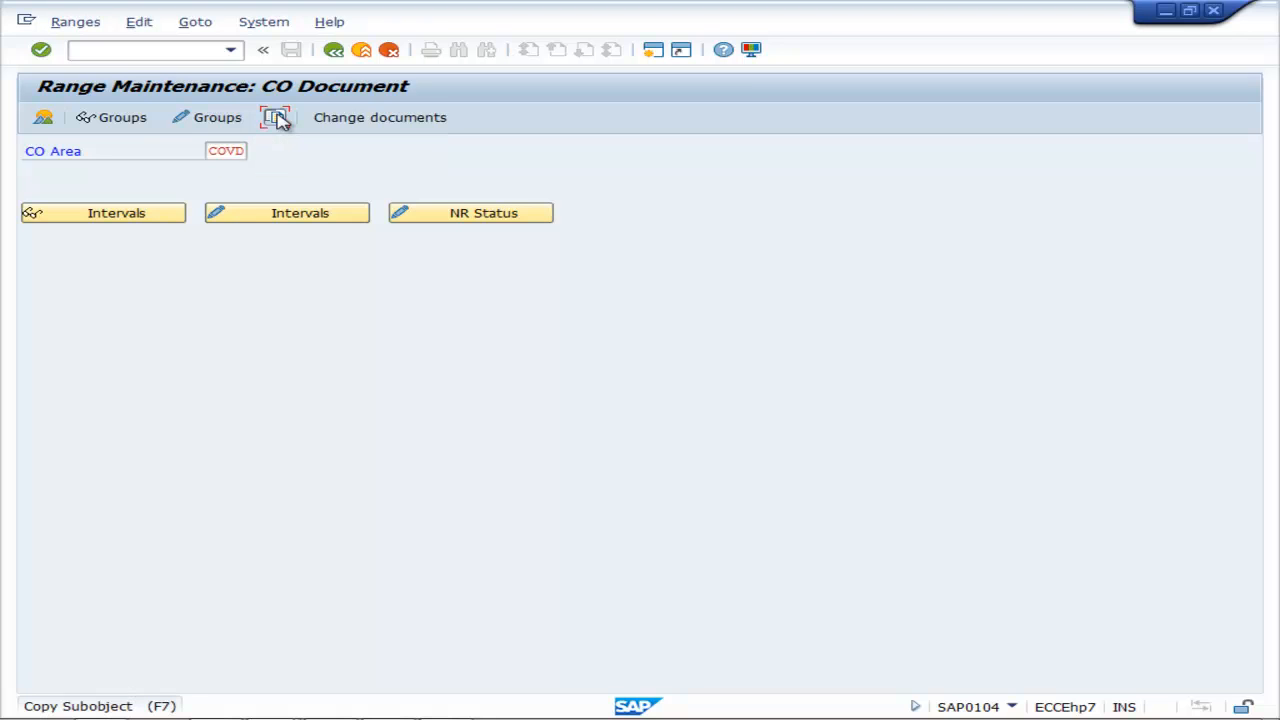
Copy the CO document number range intervals from controlling area 1000 to COVD.
click(275, 117)
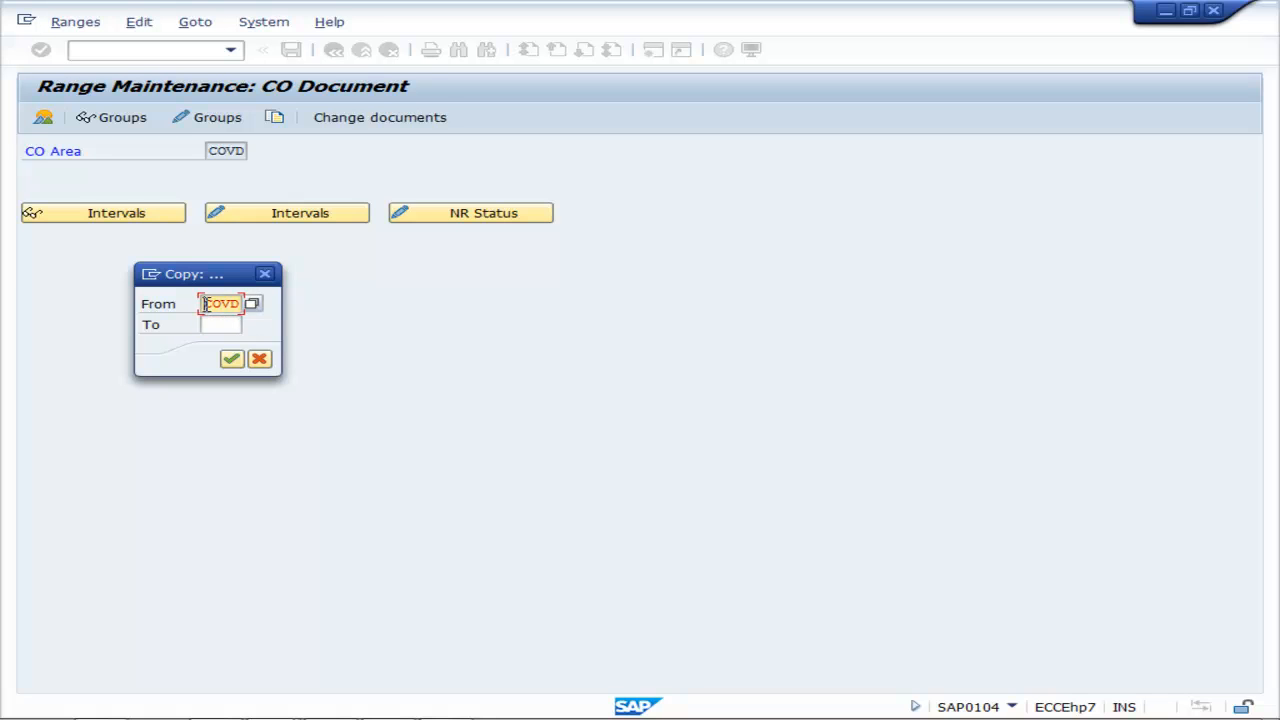
text(1000)
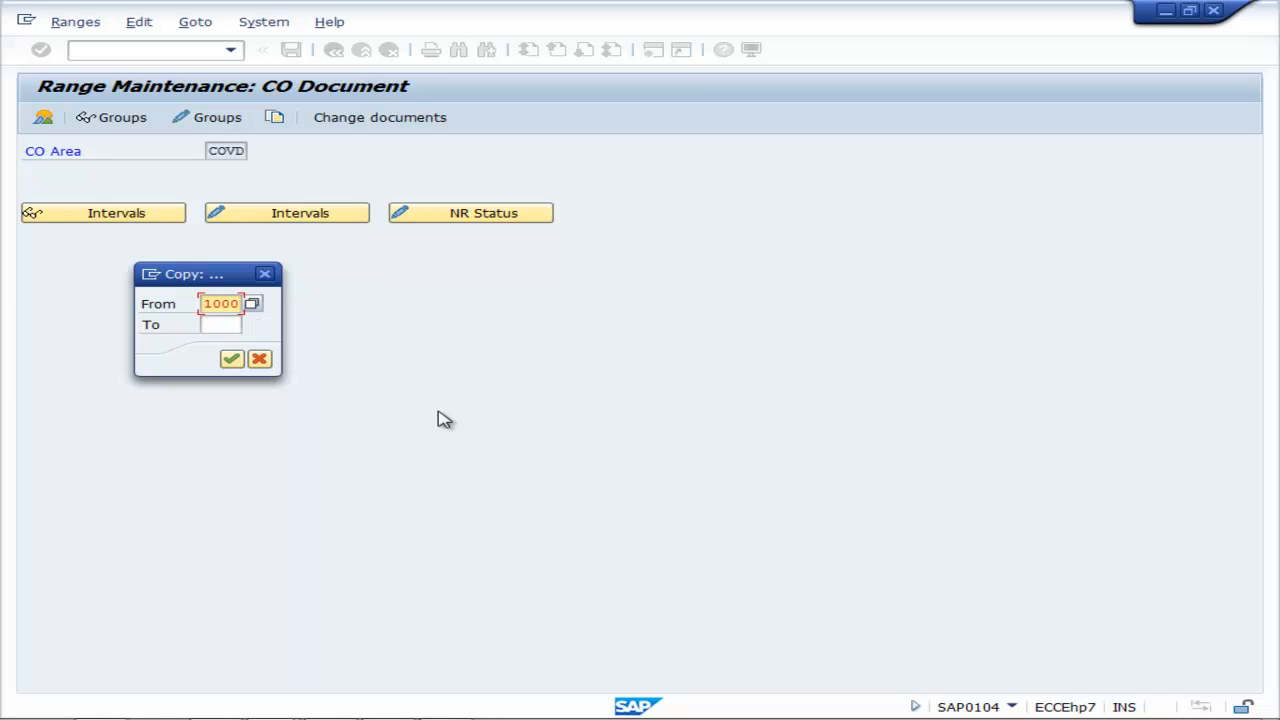
click(218, 324)
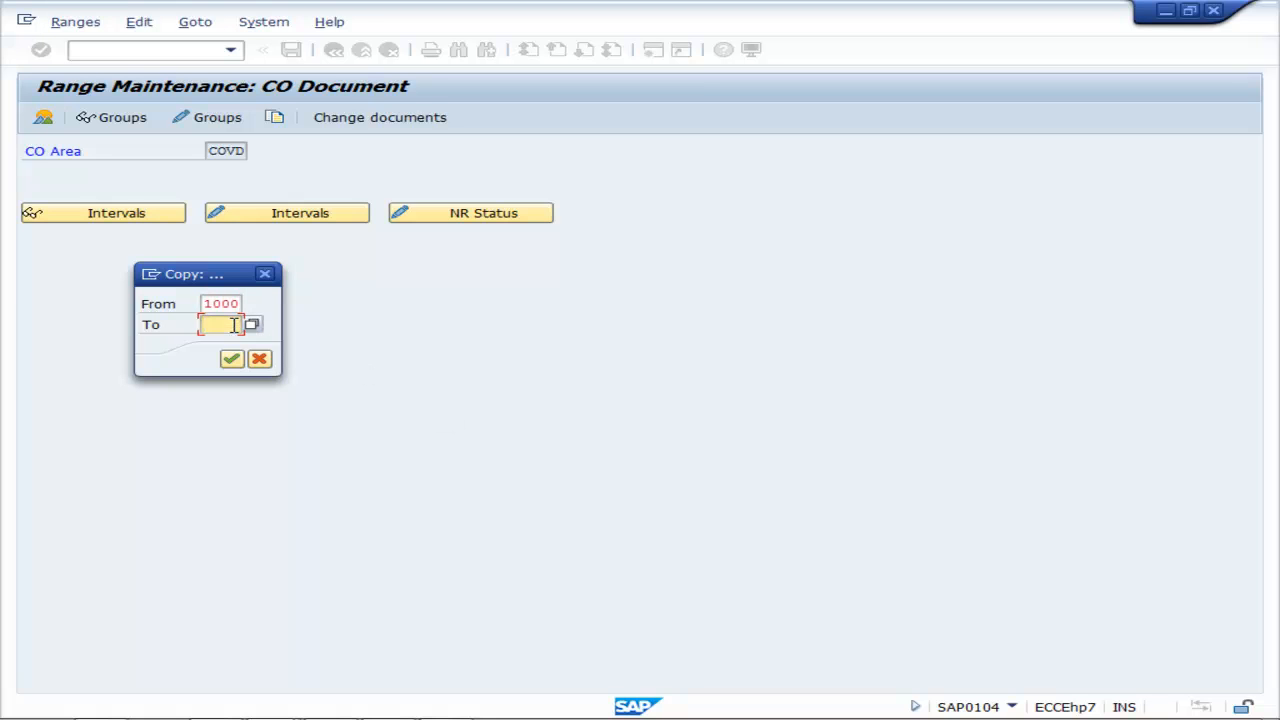
text(COVD)
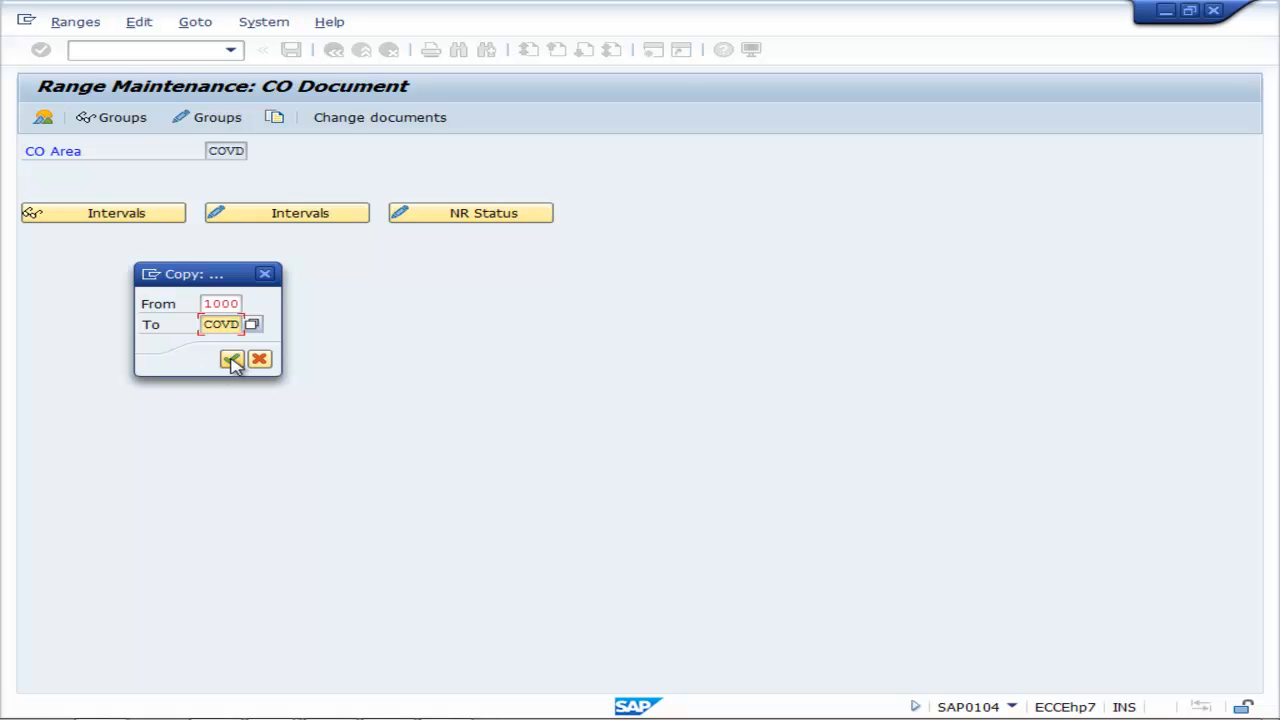
click(231, 359)
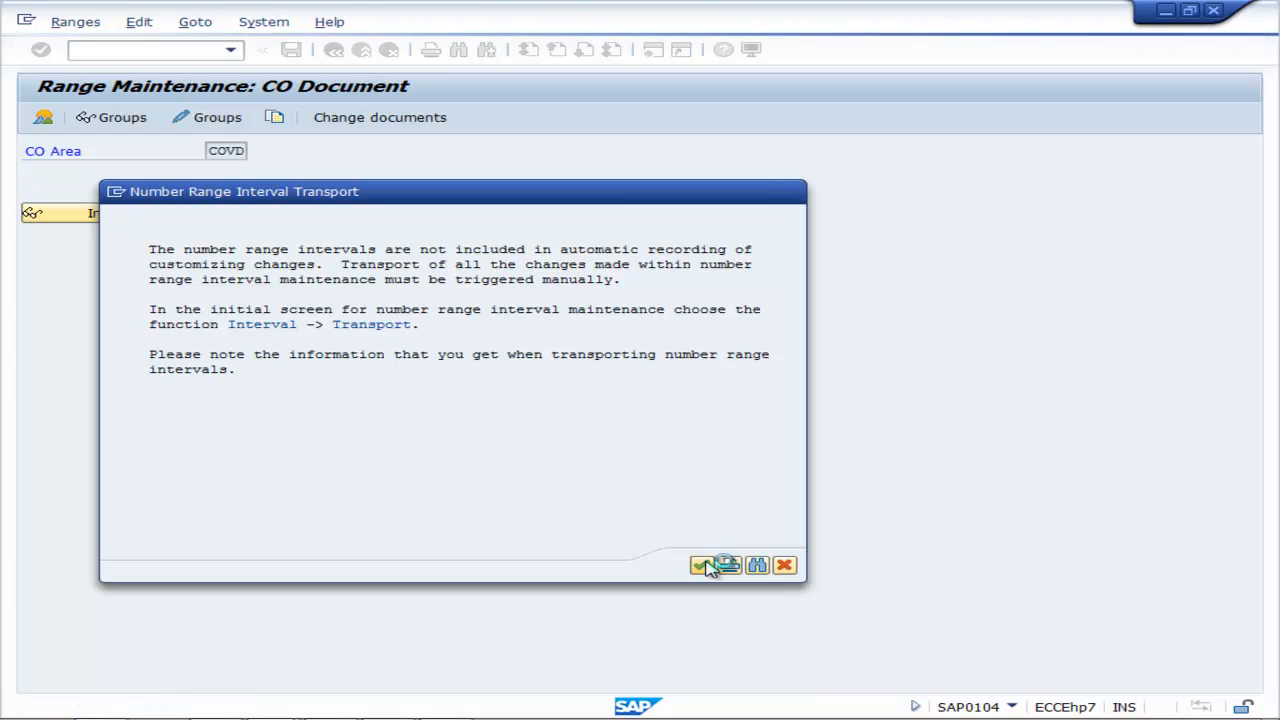
click(697, 565)
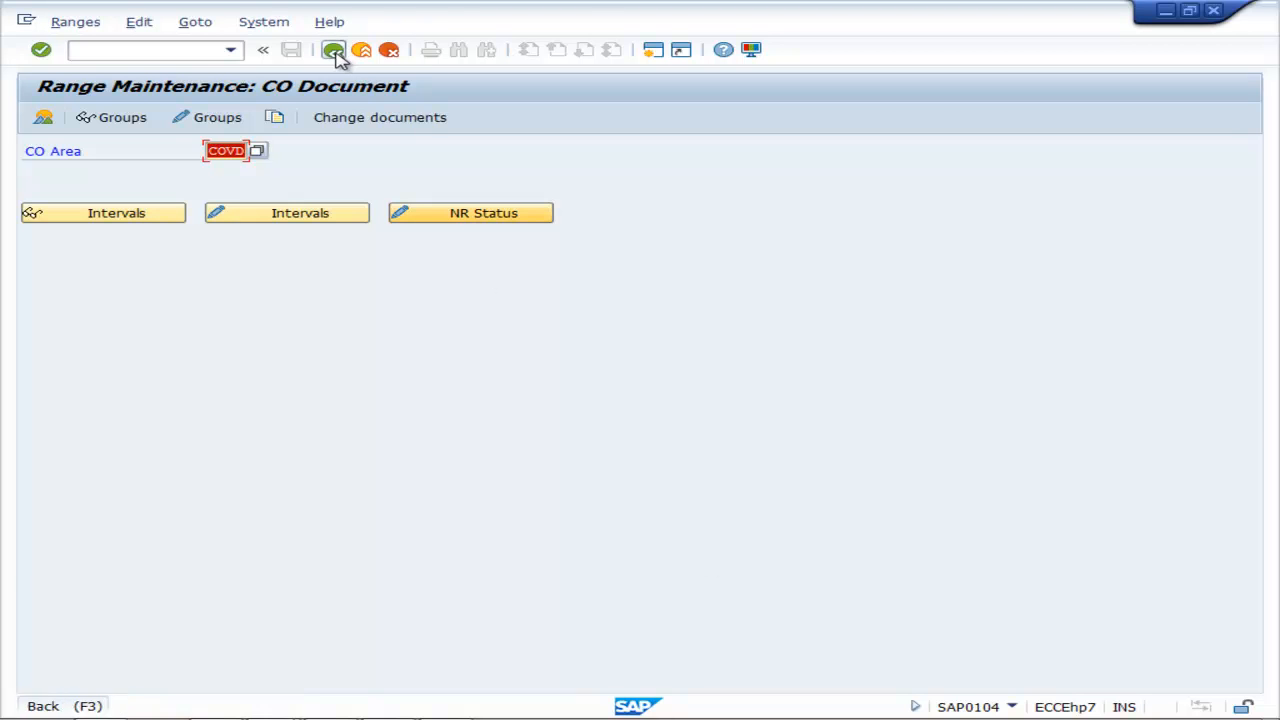
Return to the command field and enter transaction FB50 for G/L document entry.
click(333, 50)
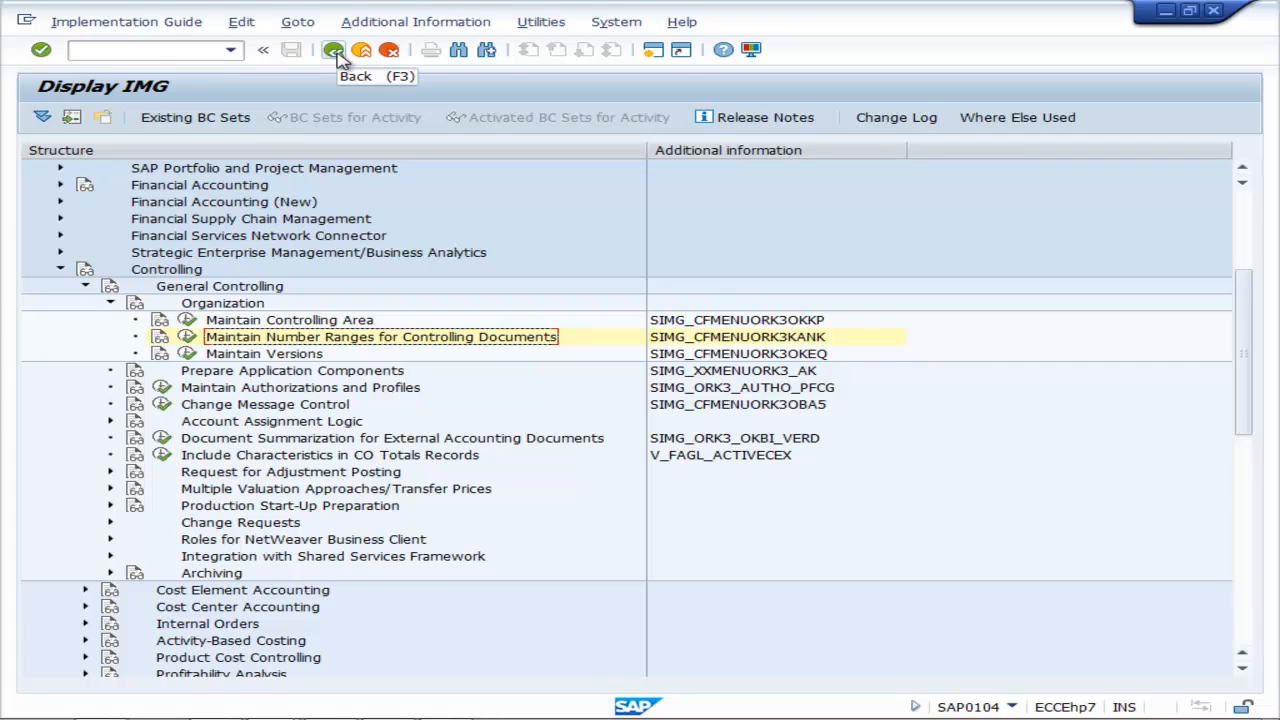
click(333, 50)
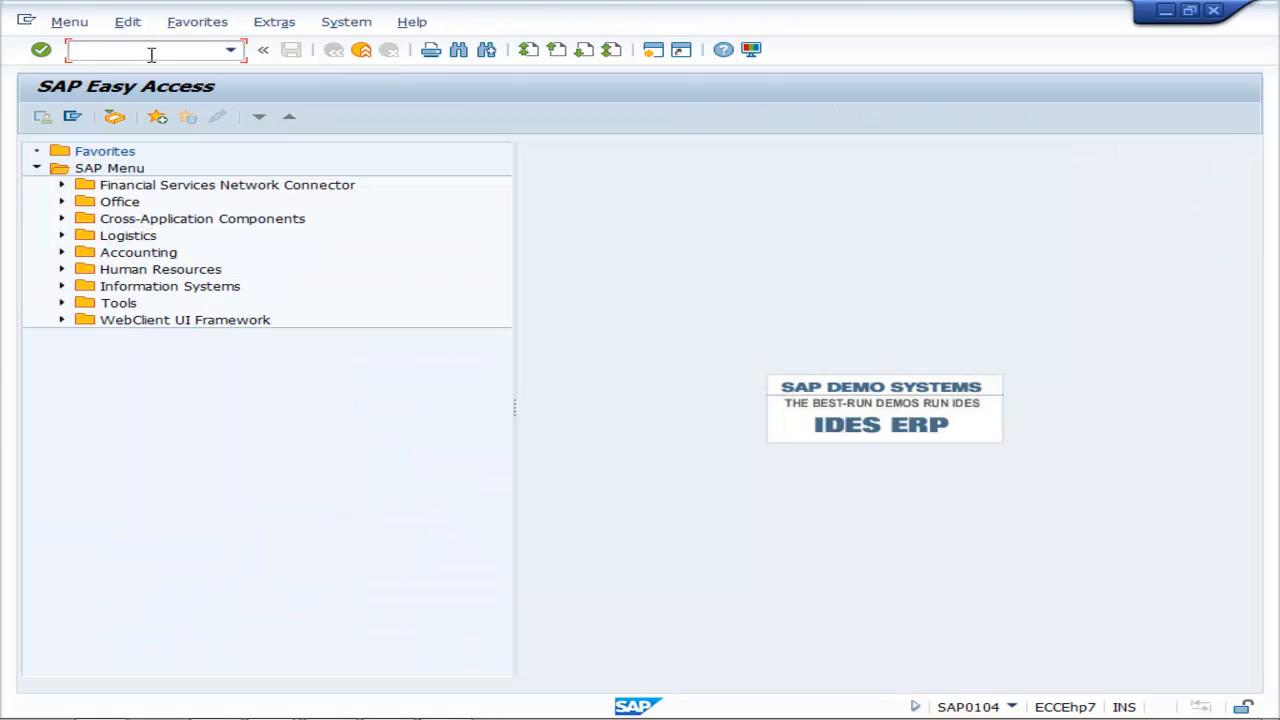
text(FB50)
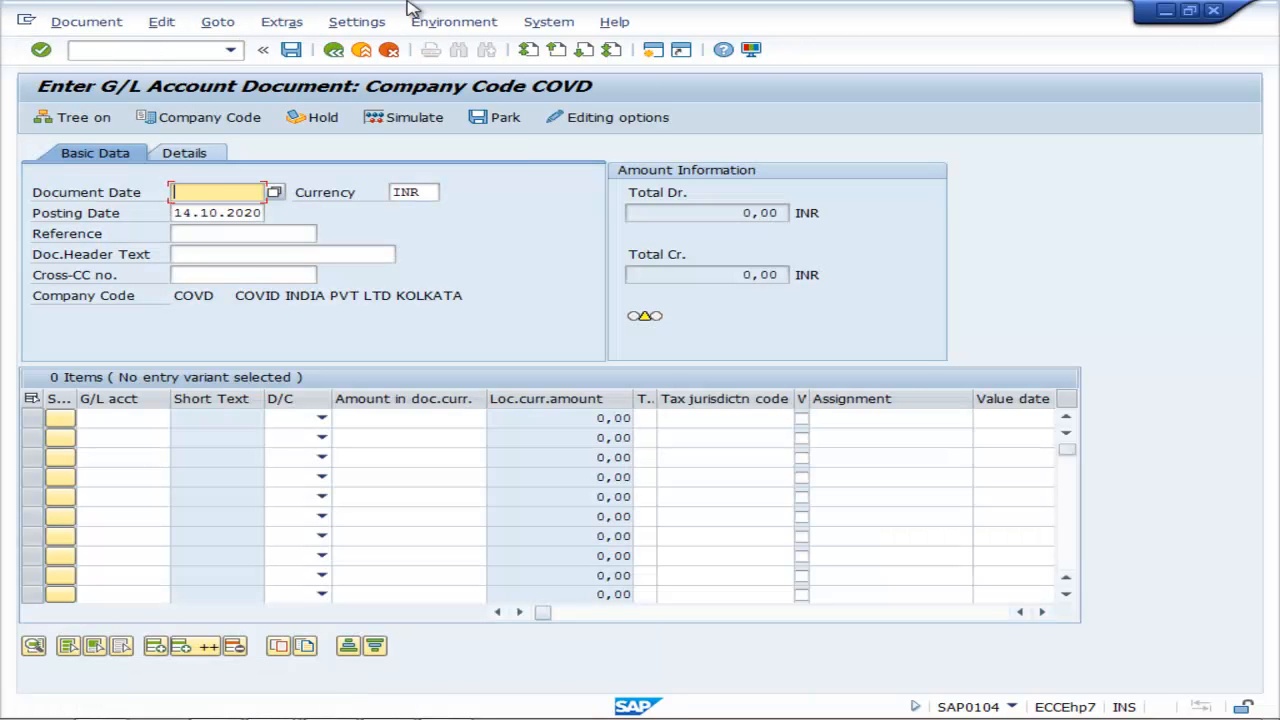
Set document date 14.10.2020 and debit 500001 by 5000 to cost center C10101.
text(1)
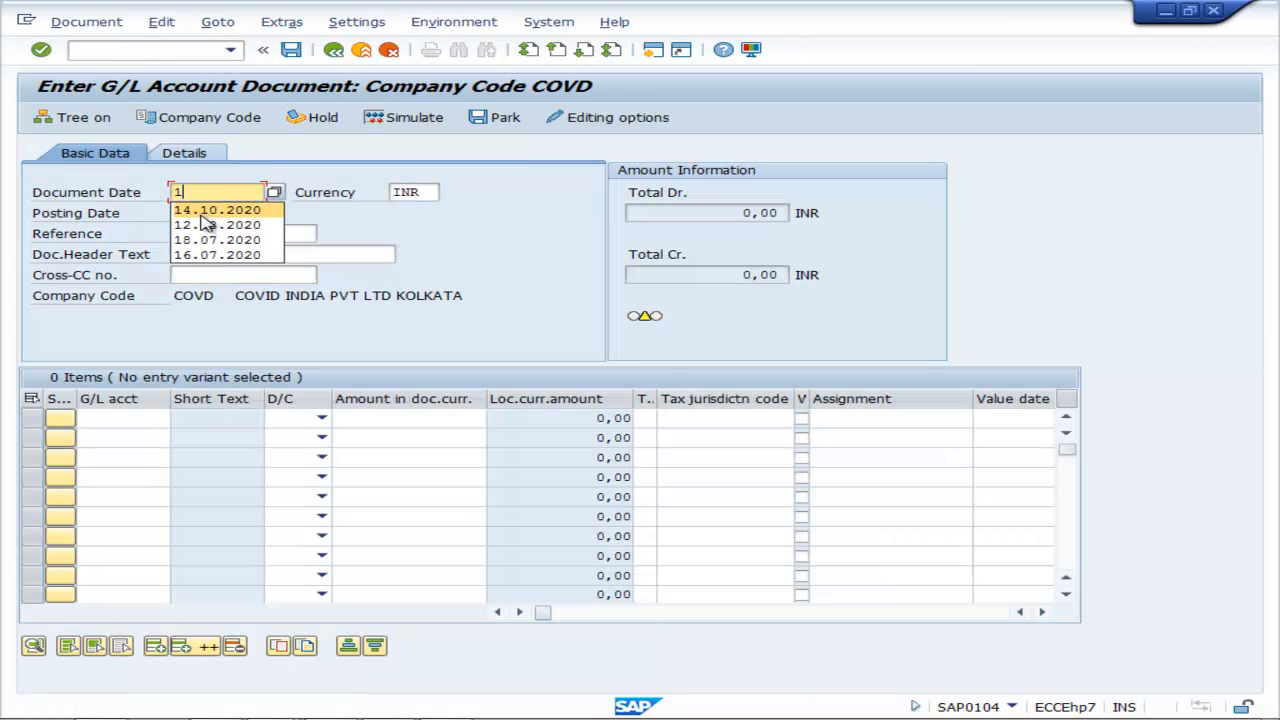
click(216, 210)
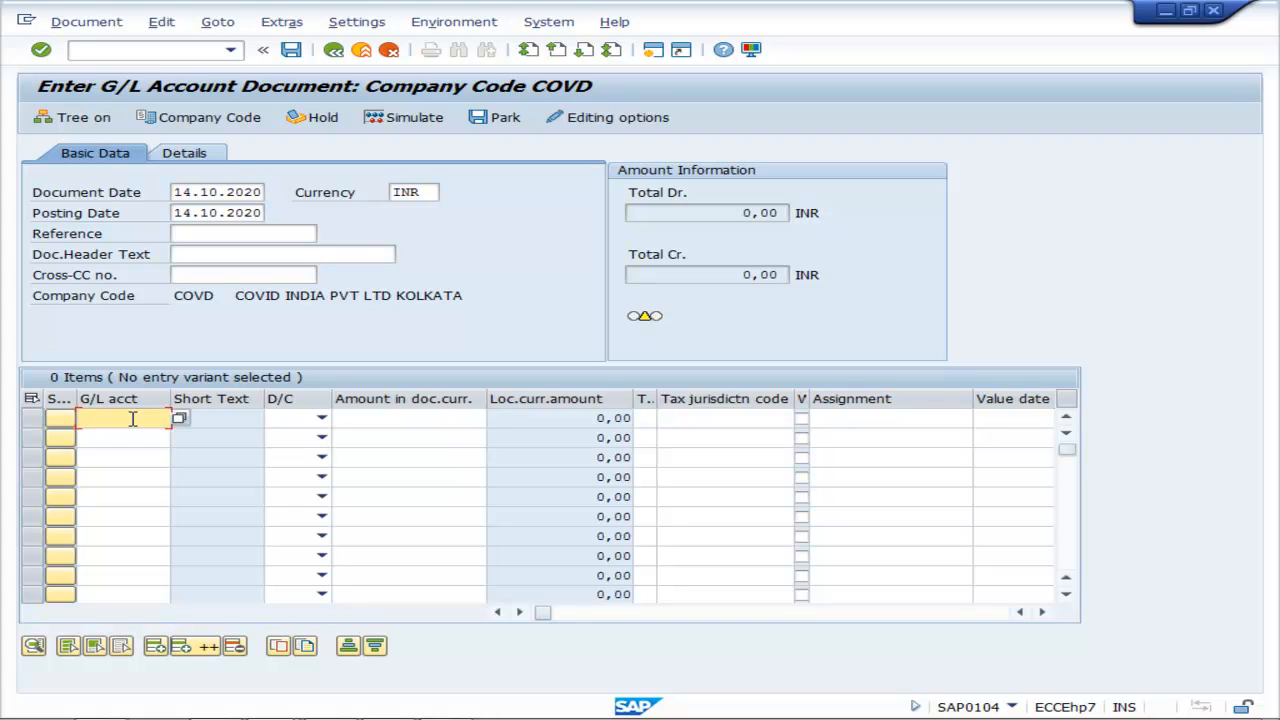
text(500001)
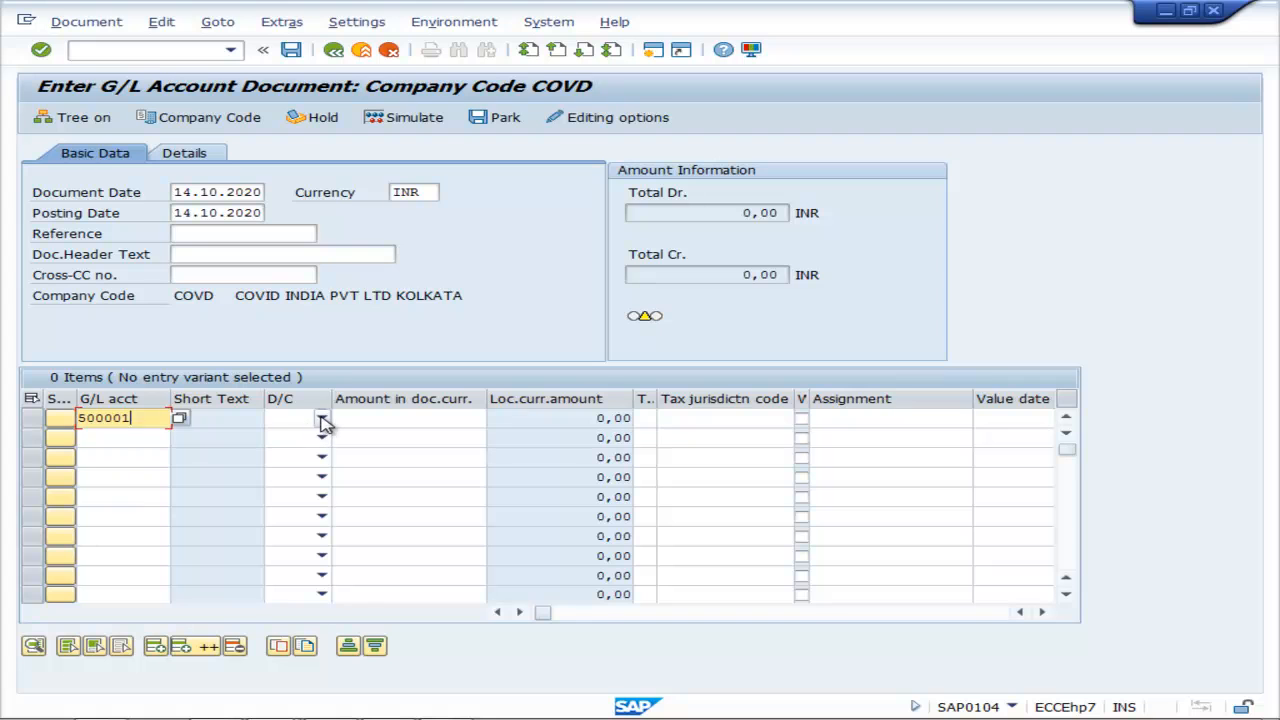
click(321, 418)
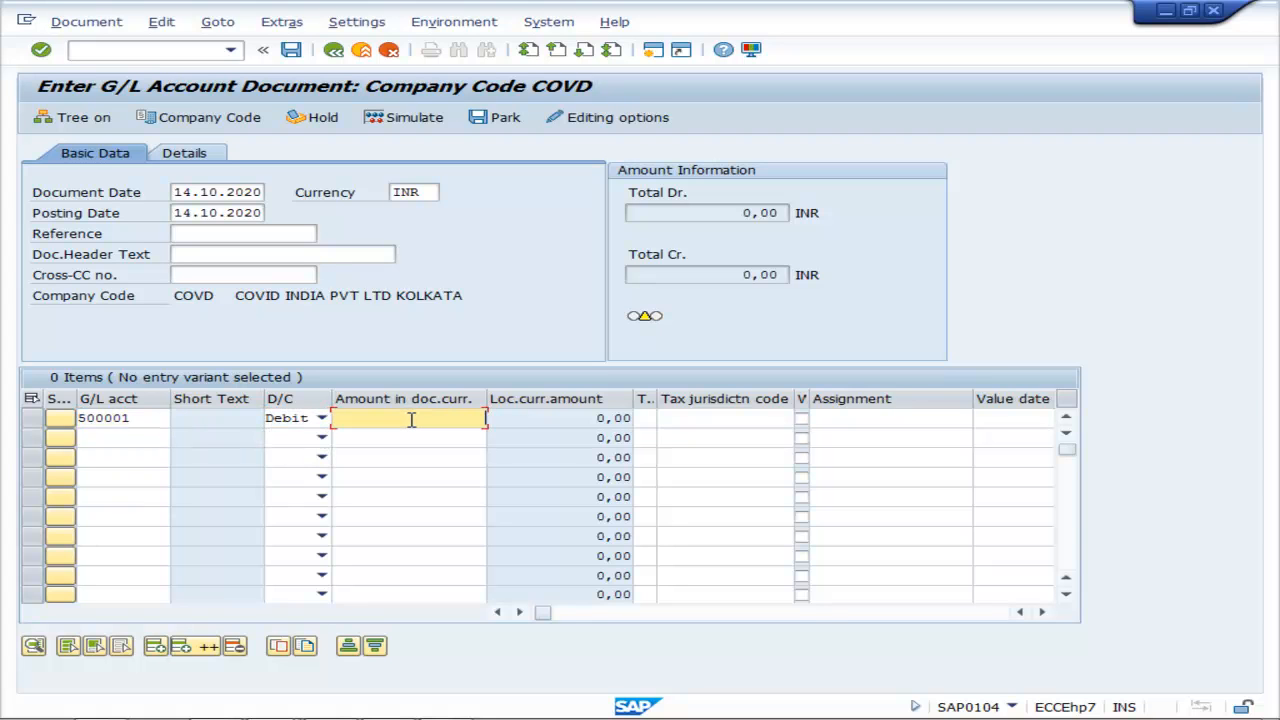
text(5)
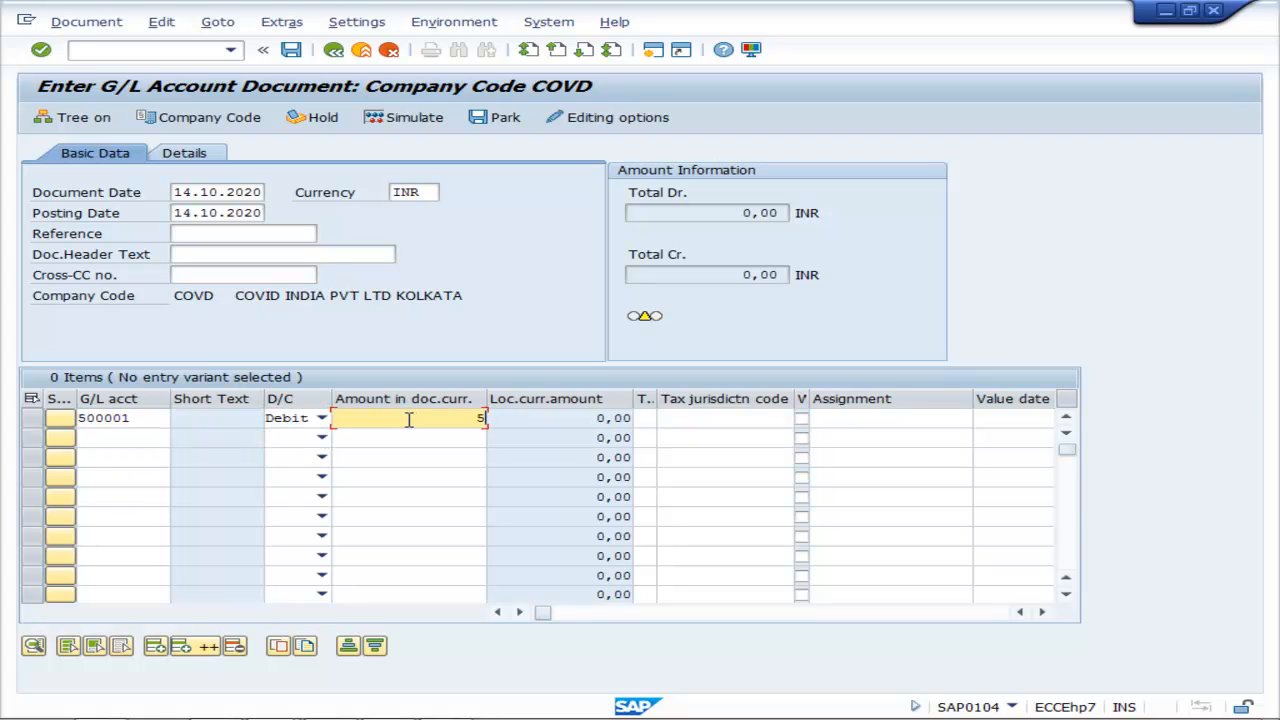
text(000)
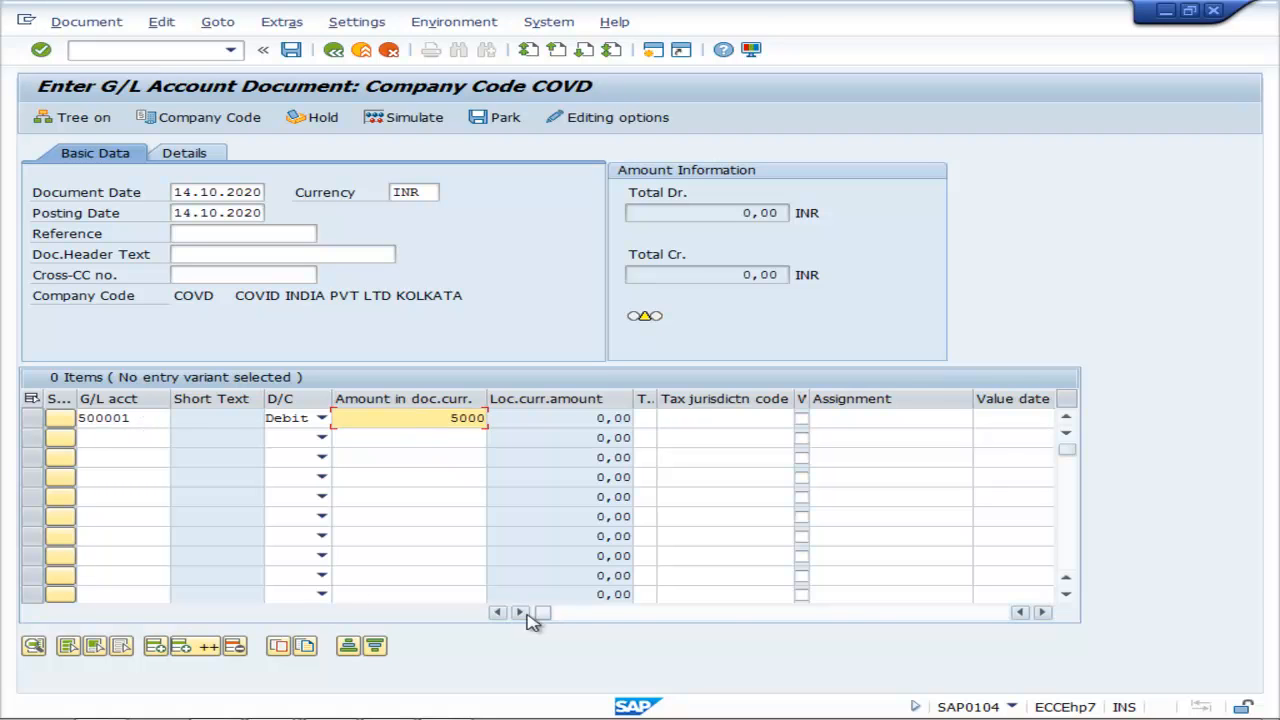
click(1043, 612)
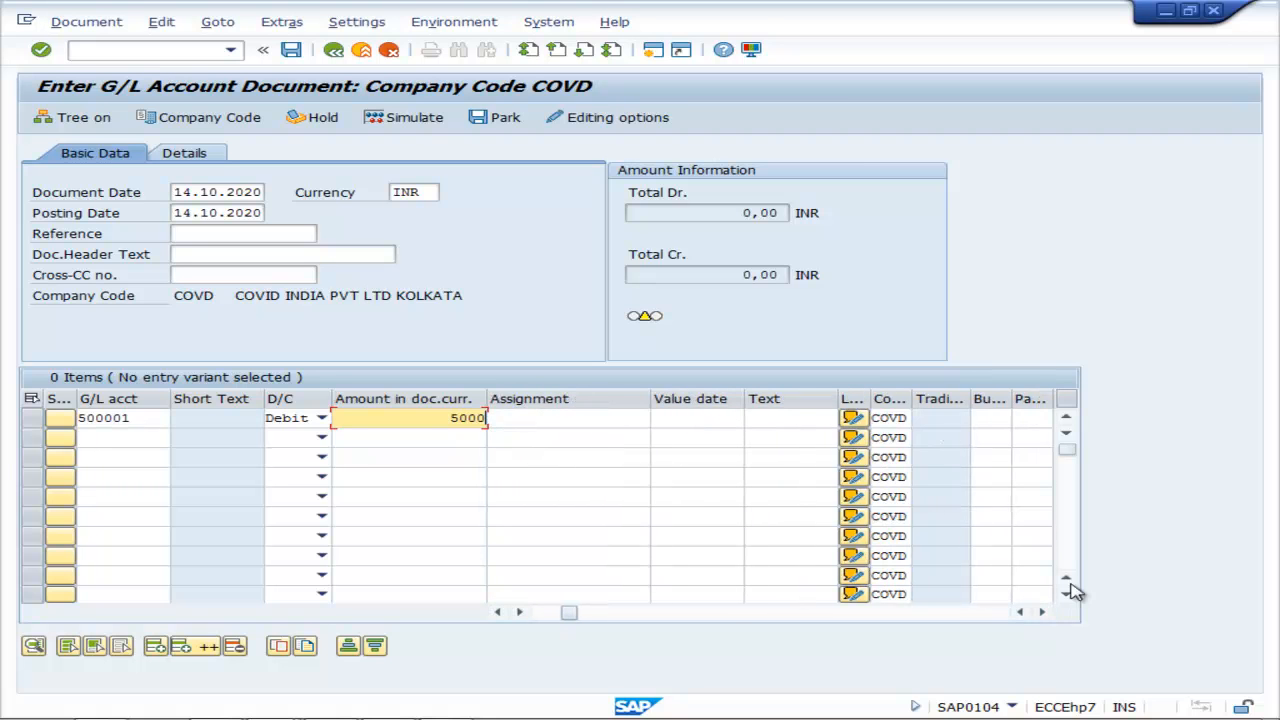
scroll(right, 3)
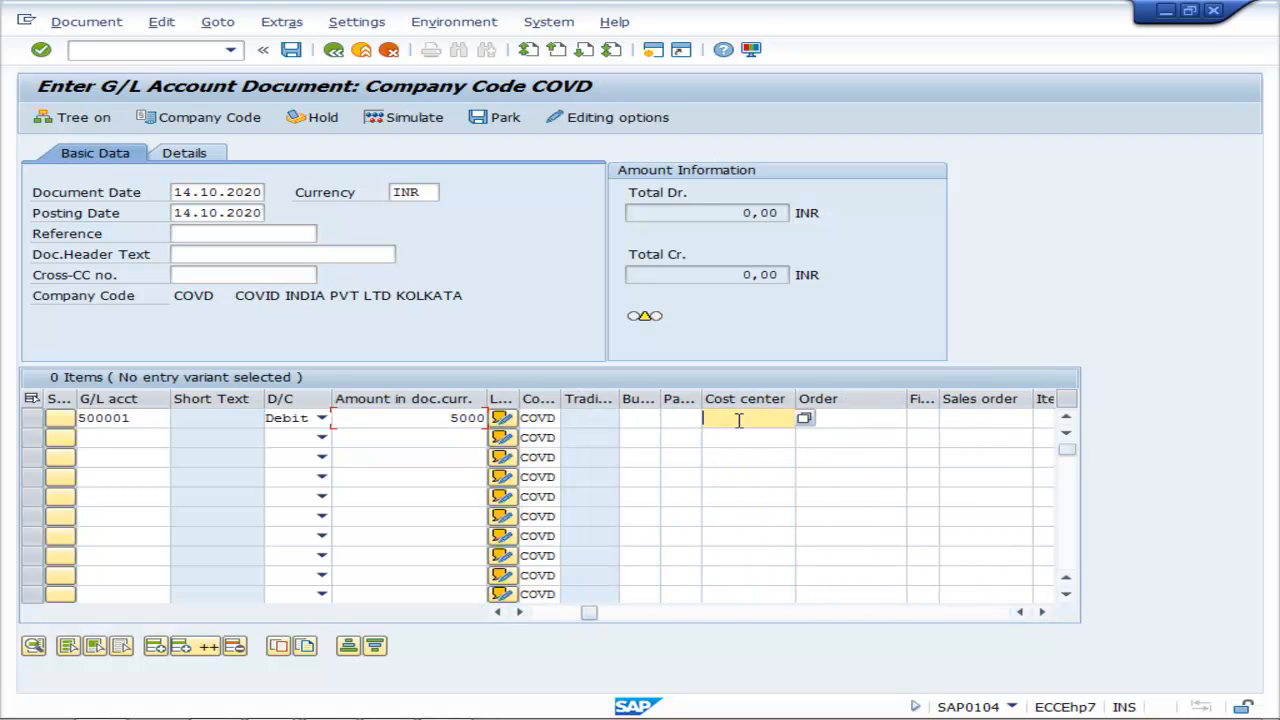
text(C)
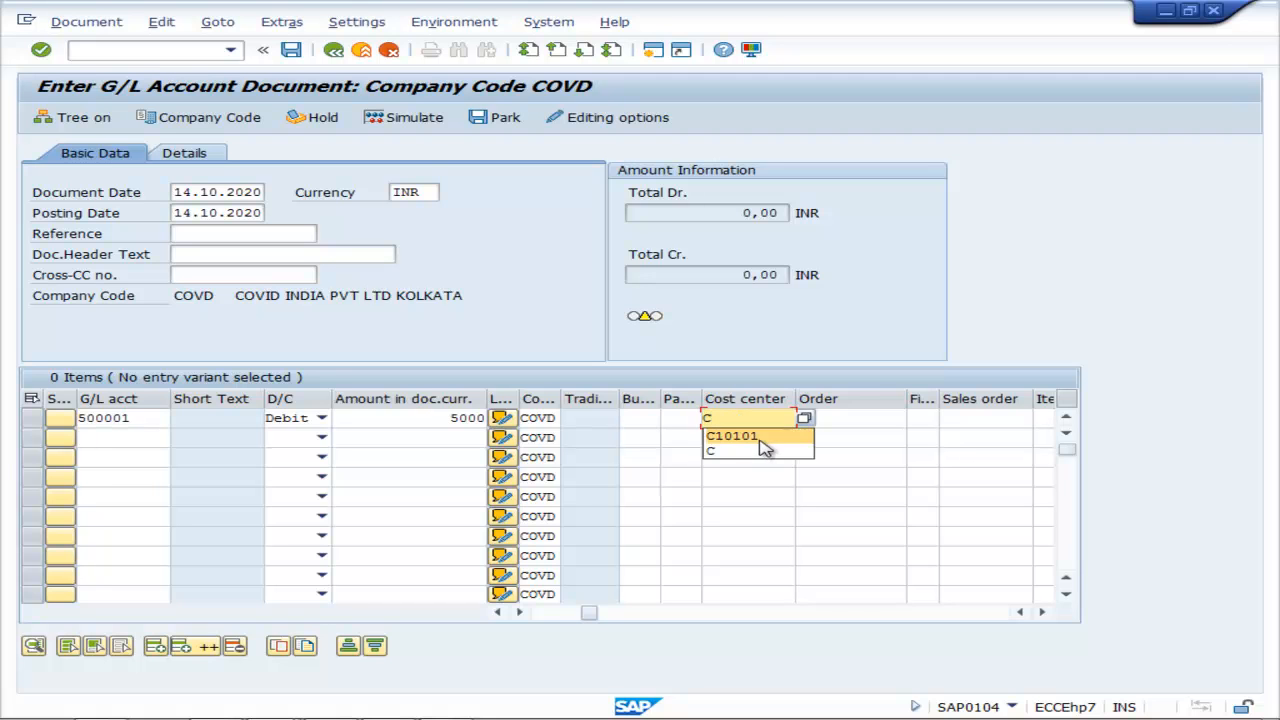
click(733, 435)
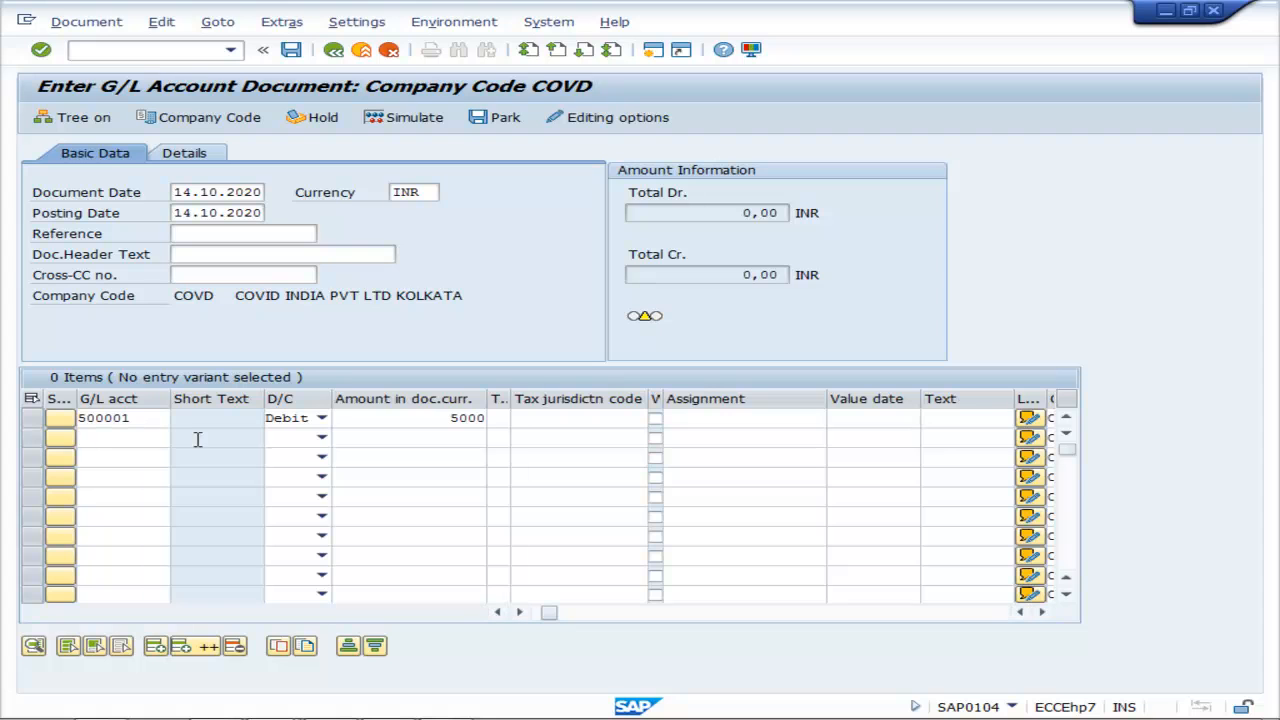
Credit cash account 100001, simulate the balanced document, and post it.
text(1)
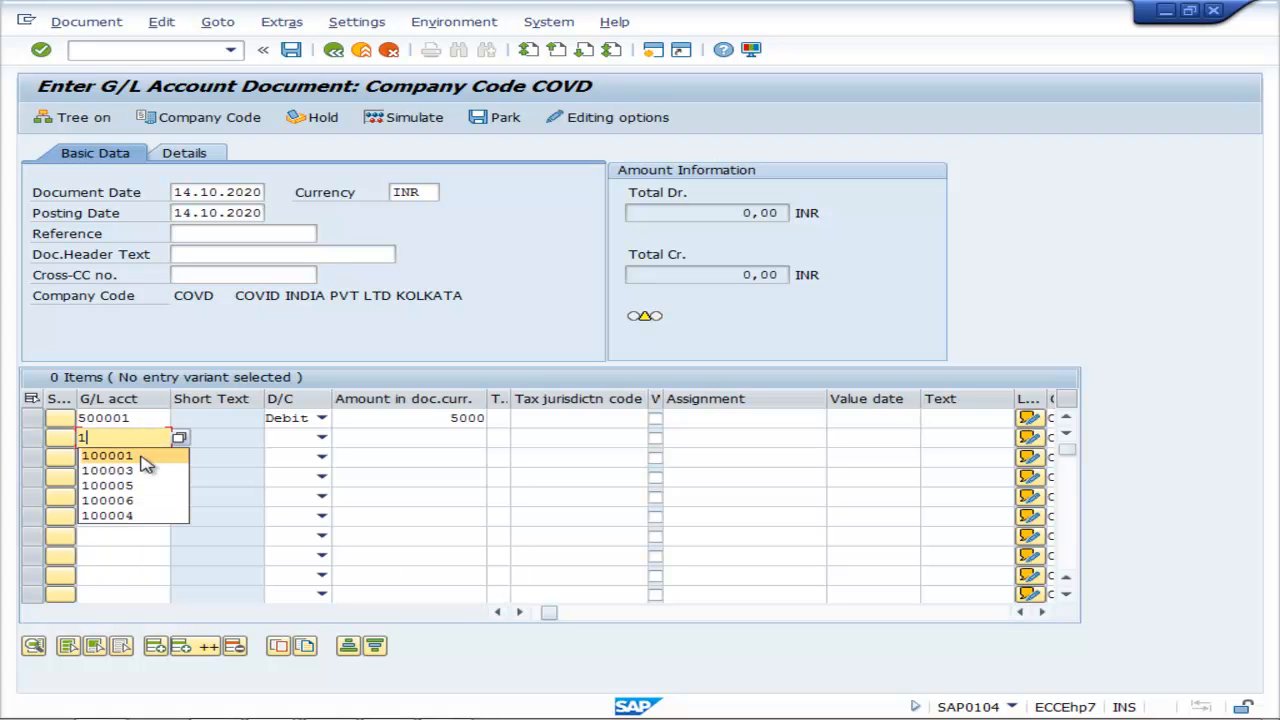
click(107, 455)
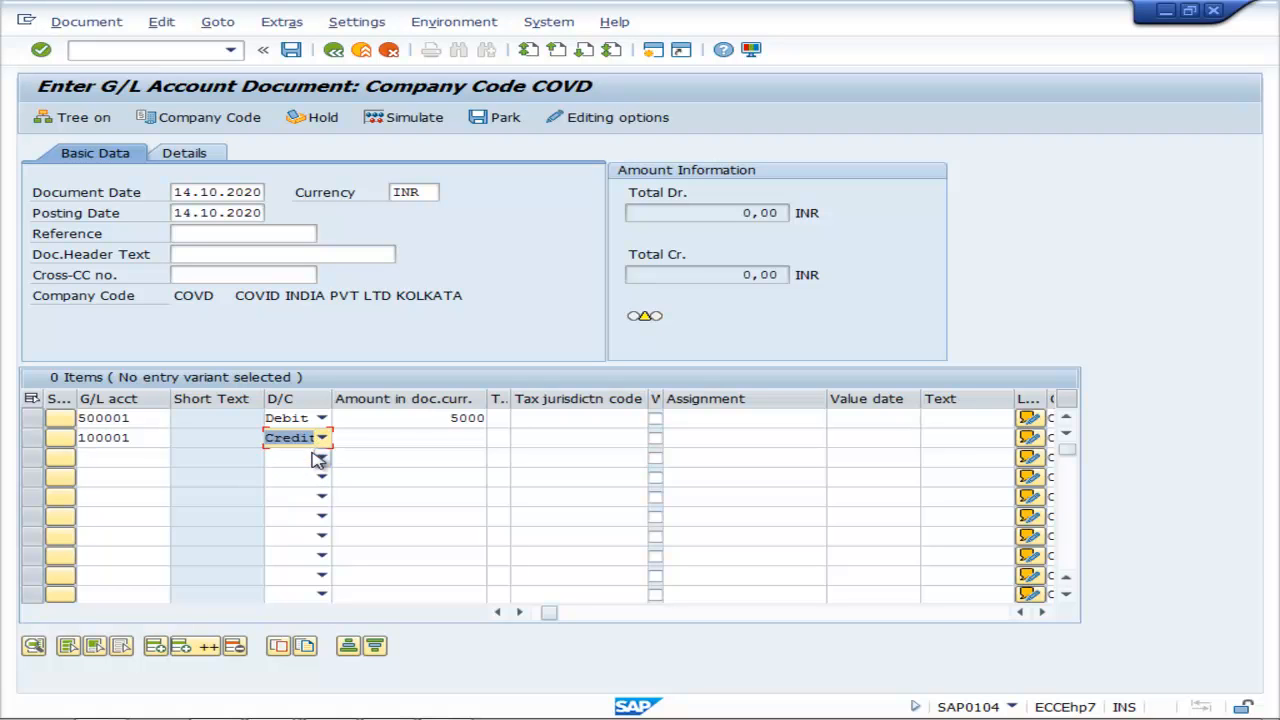
click(408, 438)
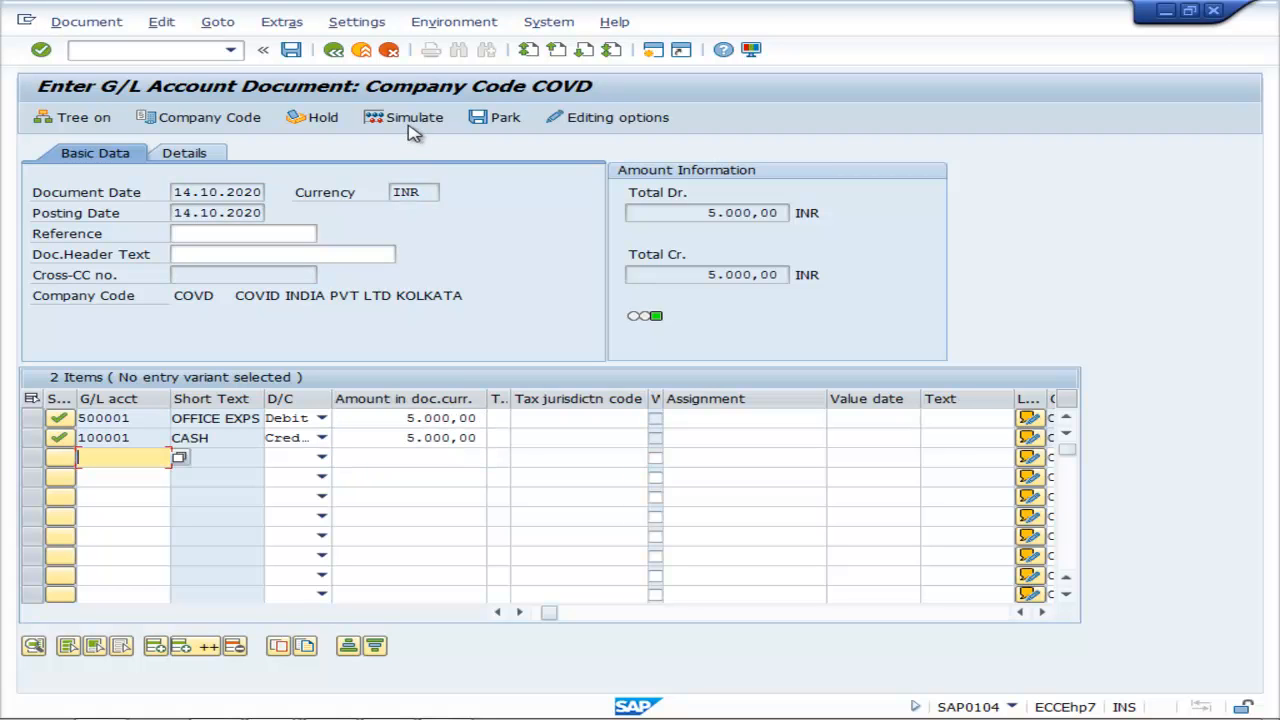
click(403, 117)
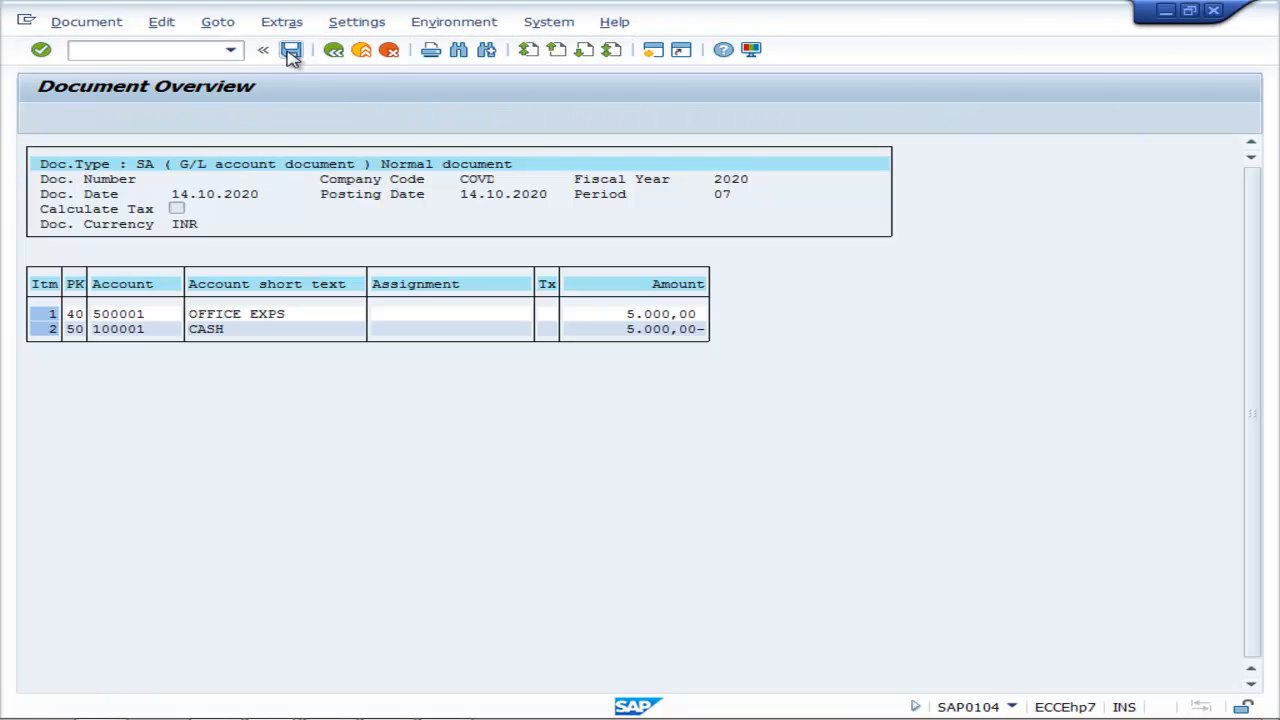
click(291, 50)
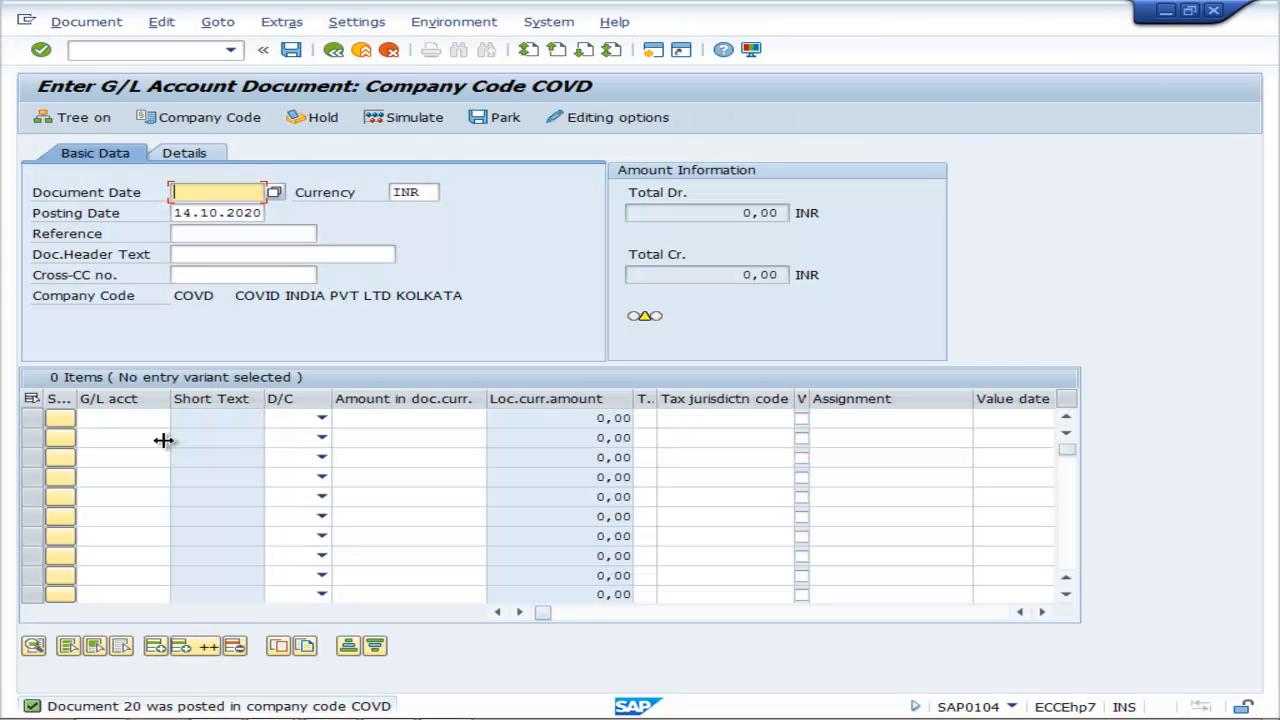
Exit FB50 through the Document menu back to SAP Easy Access.
click(86, 21)
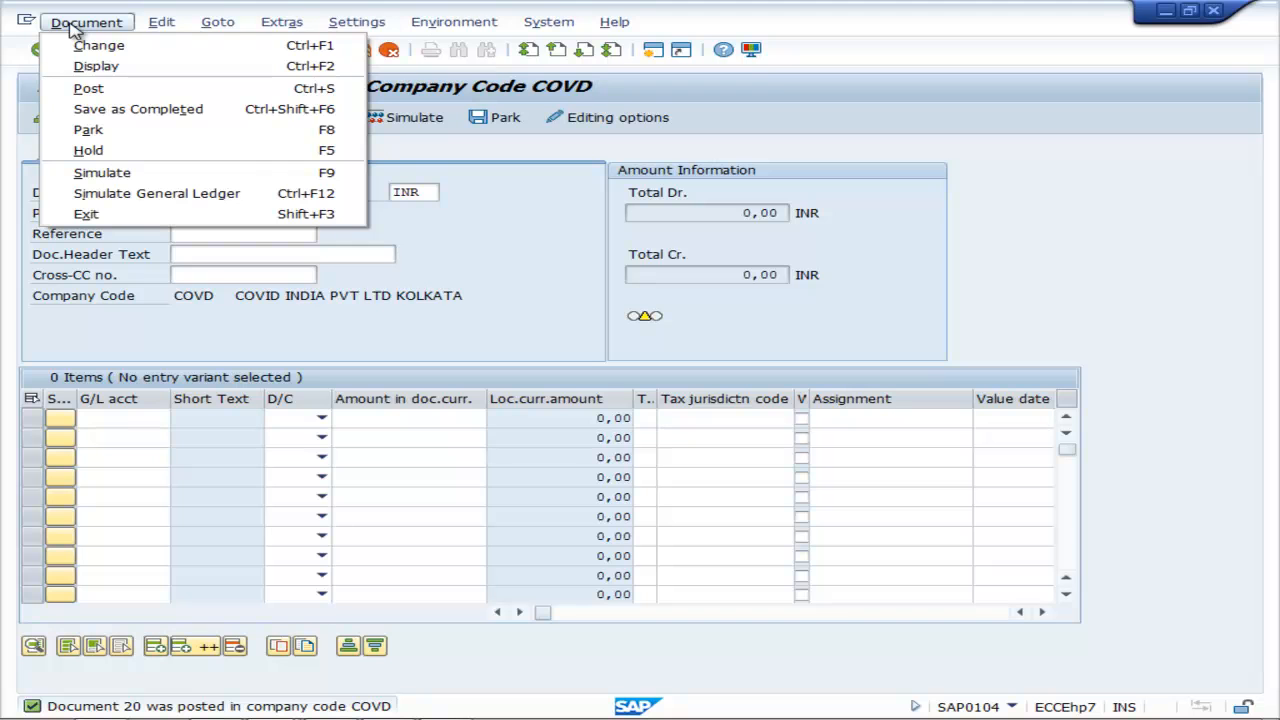
mouse_move(96, 65)
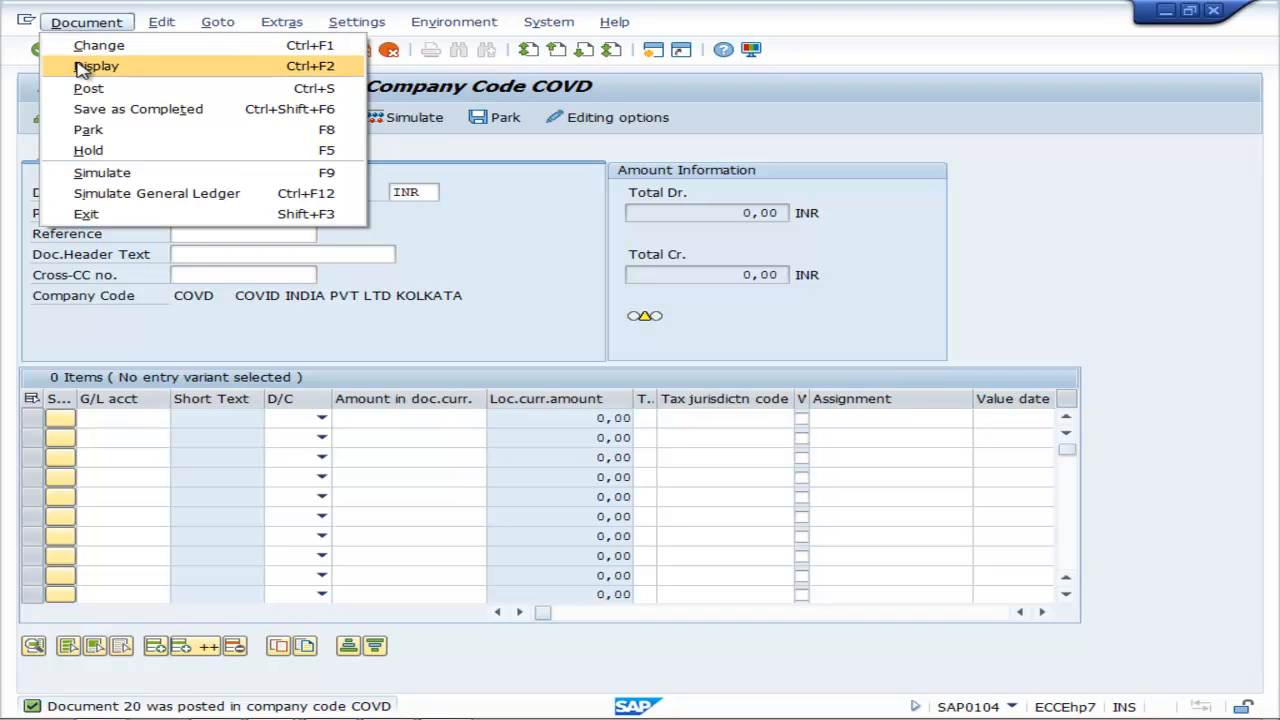
click(95, 66)
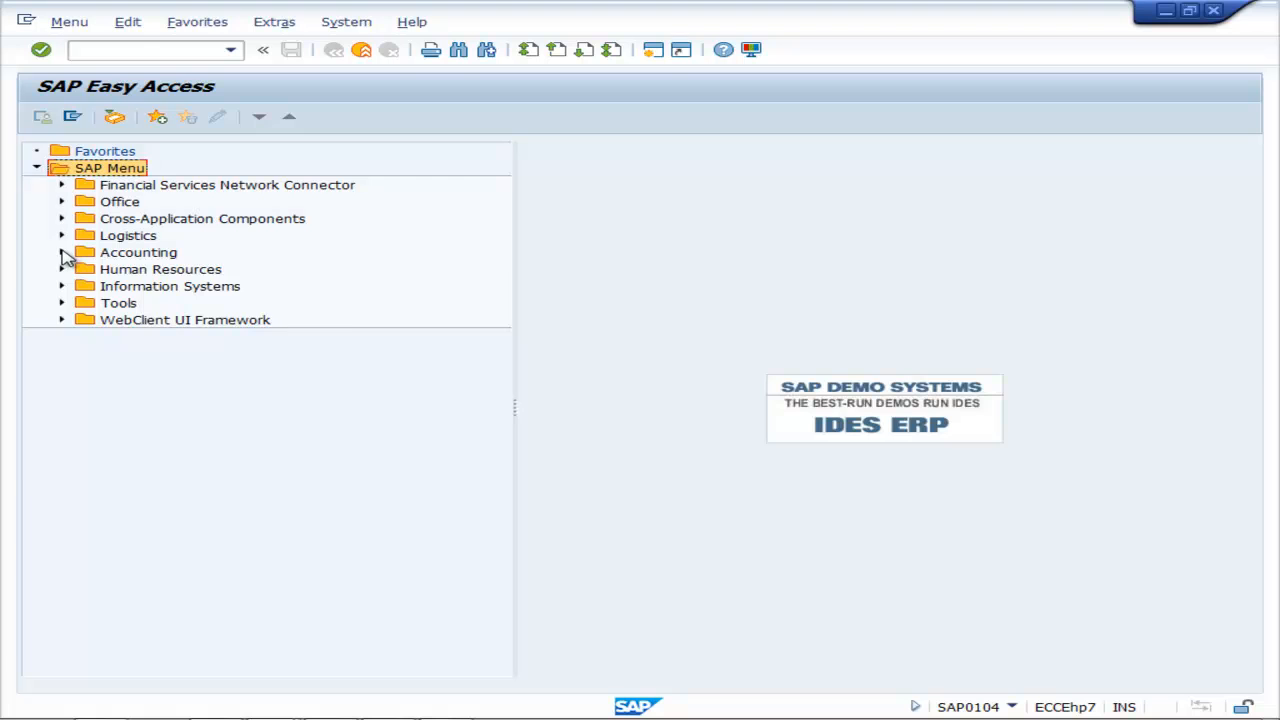
Navigate Accounting > Cost Center Accounting > Information System > Line Items and open KSB1.
click(61, 252)
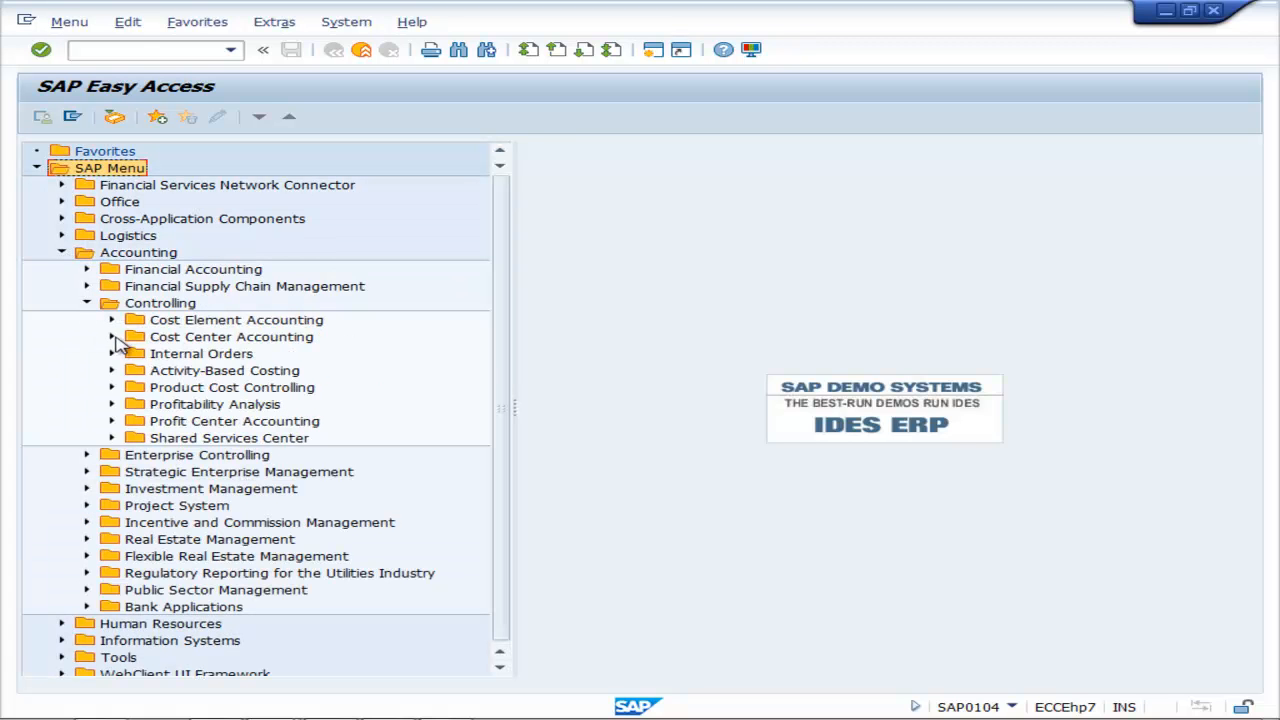
click(111, 336)
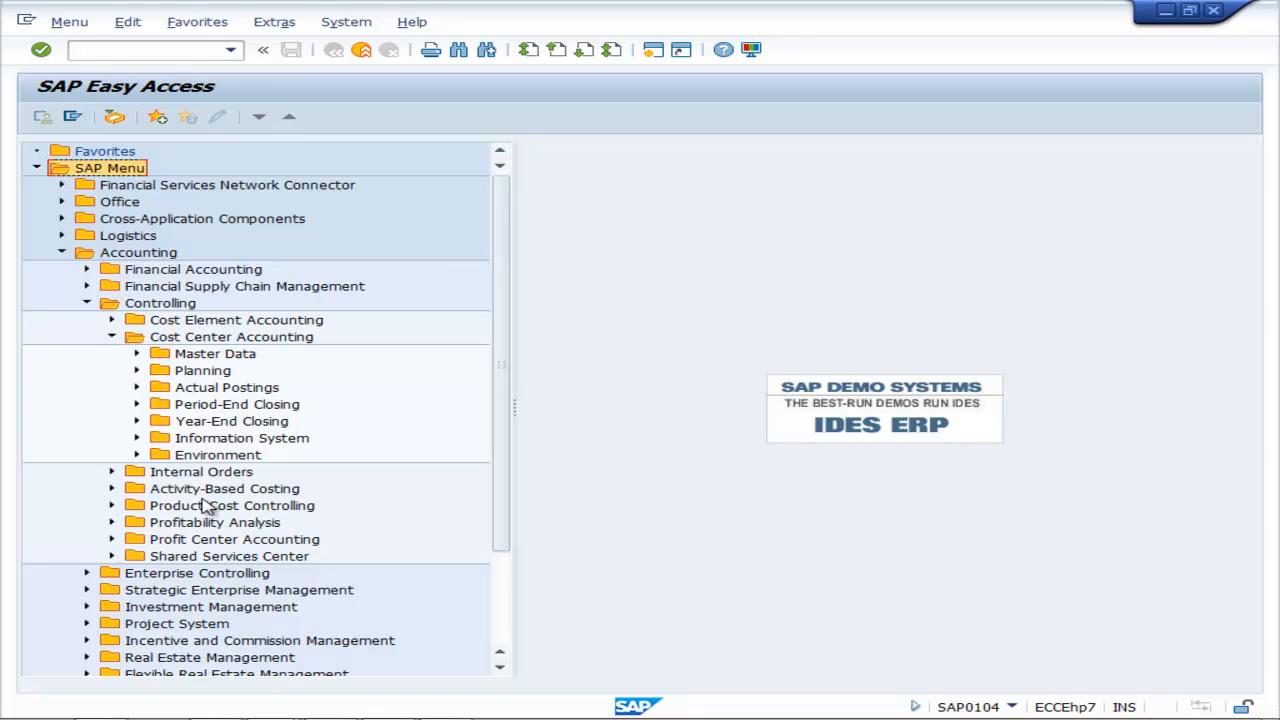
mouse_move(140, 443)
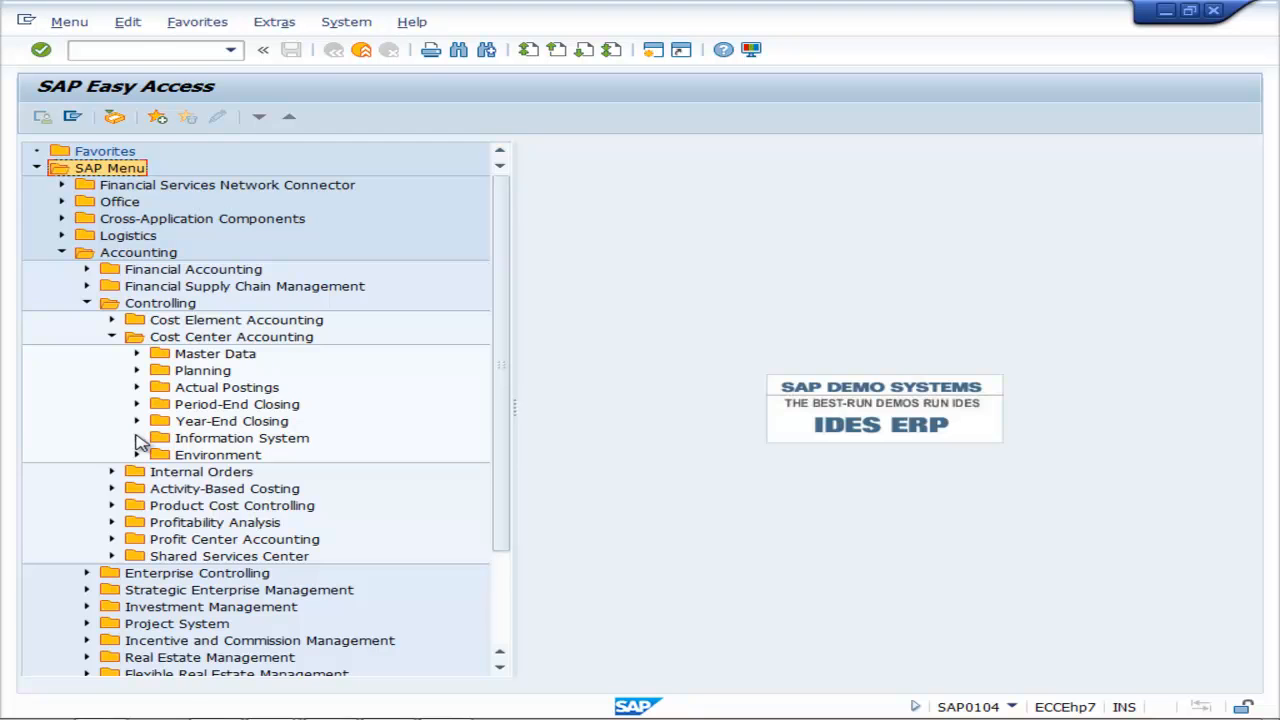
click(137, 438)
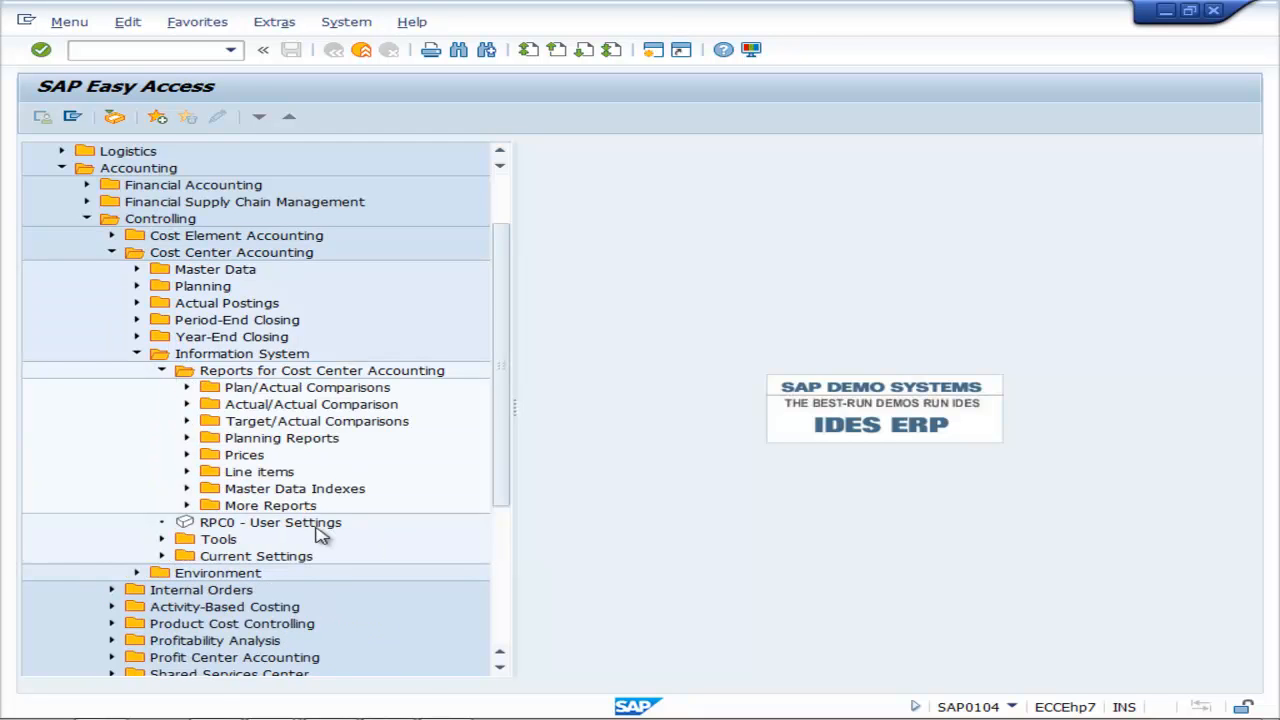
scroll(down, 3)
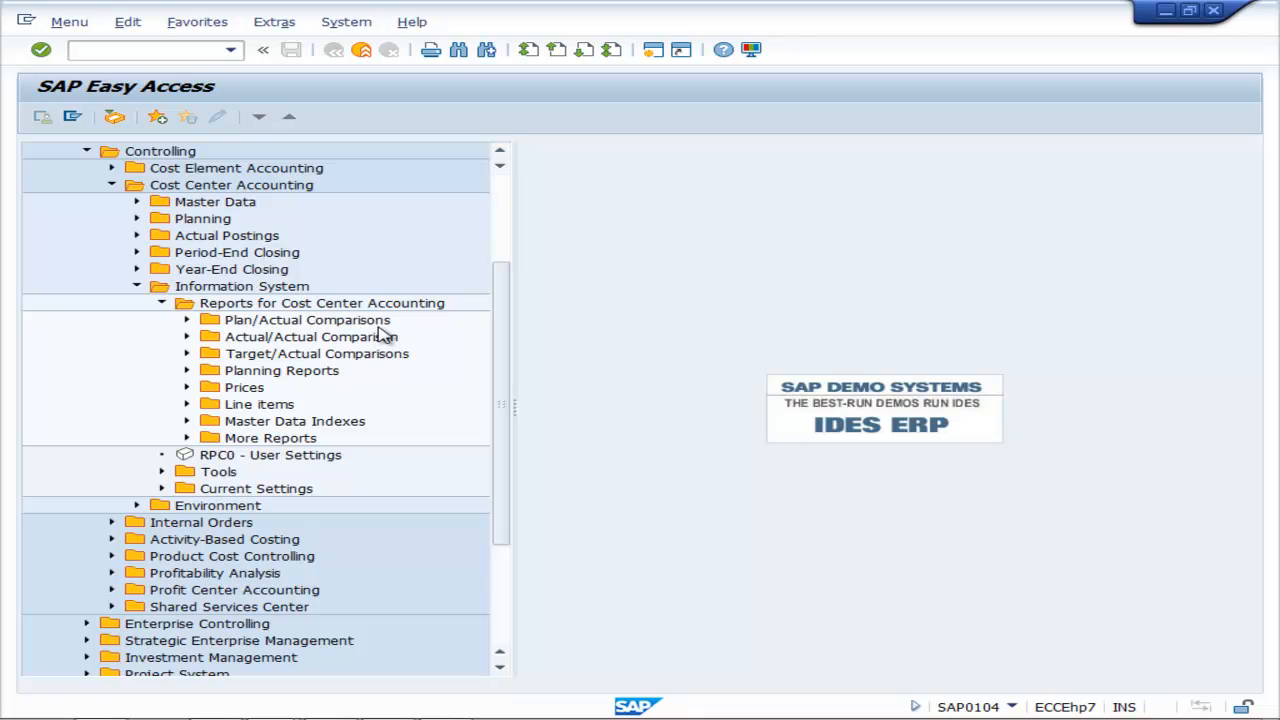
mouse_move(278, 355)
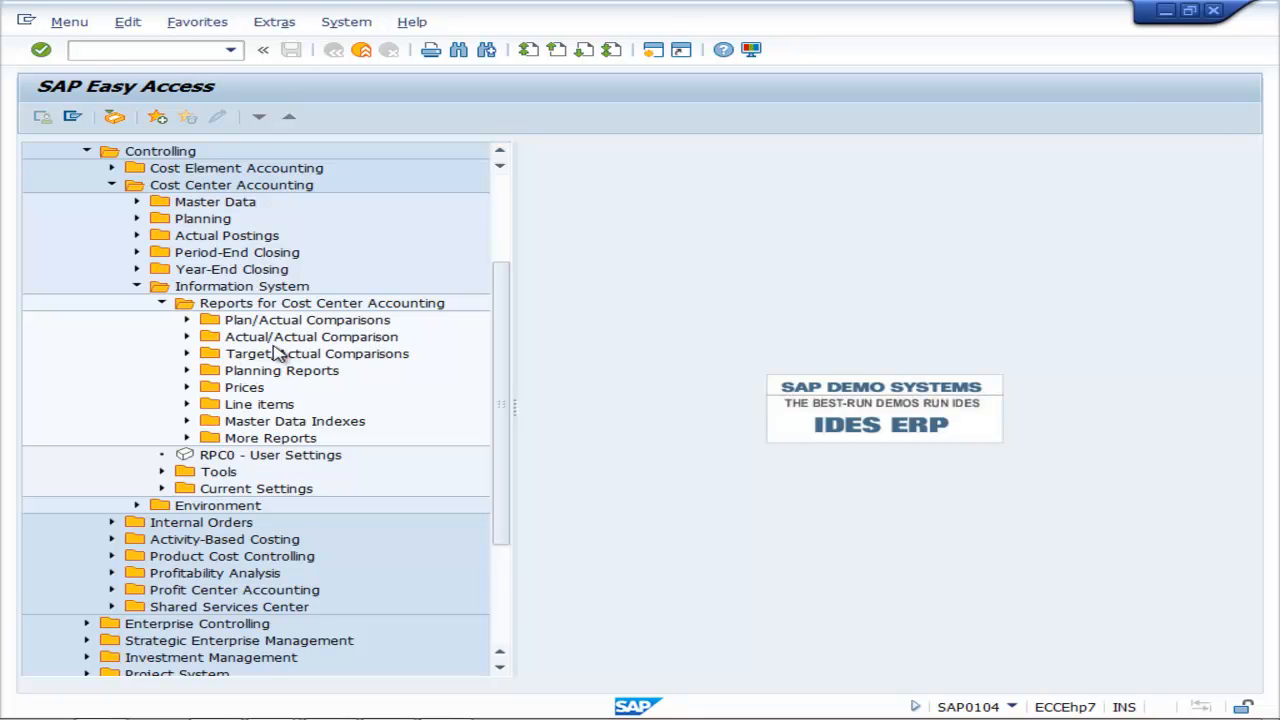
mouse_move(254, 388)
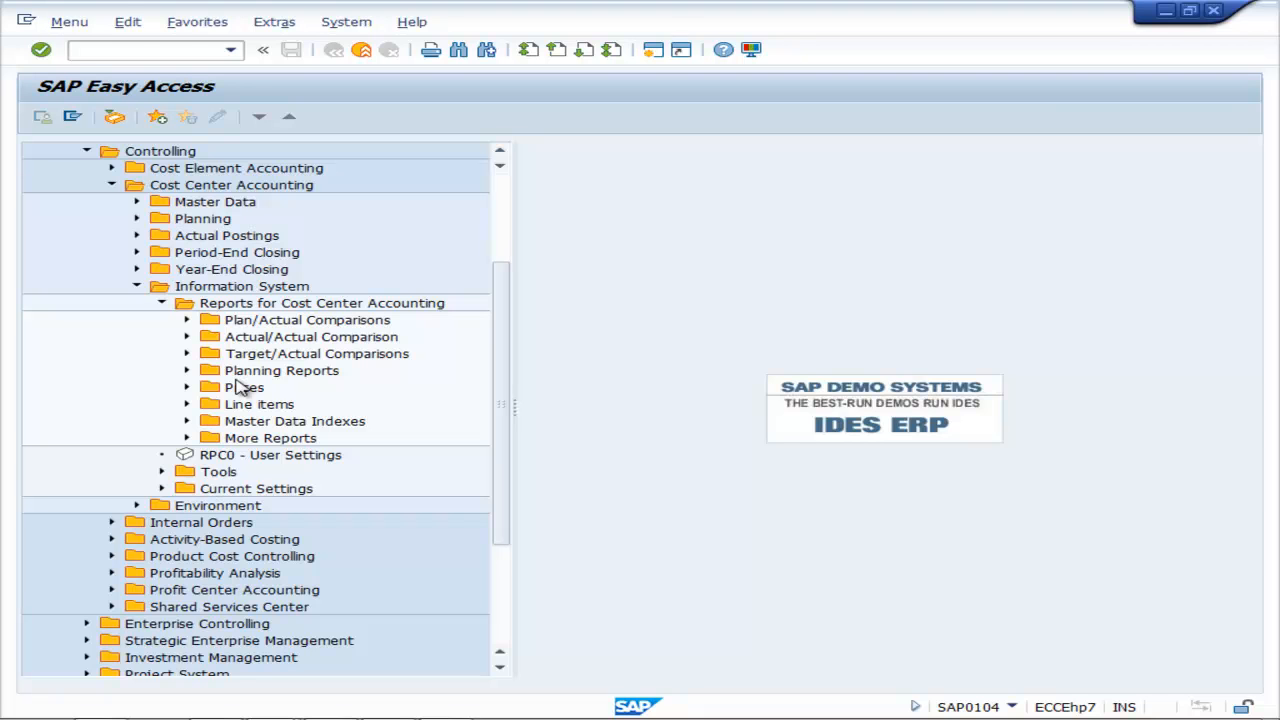
mouse_move(205, 420)
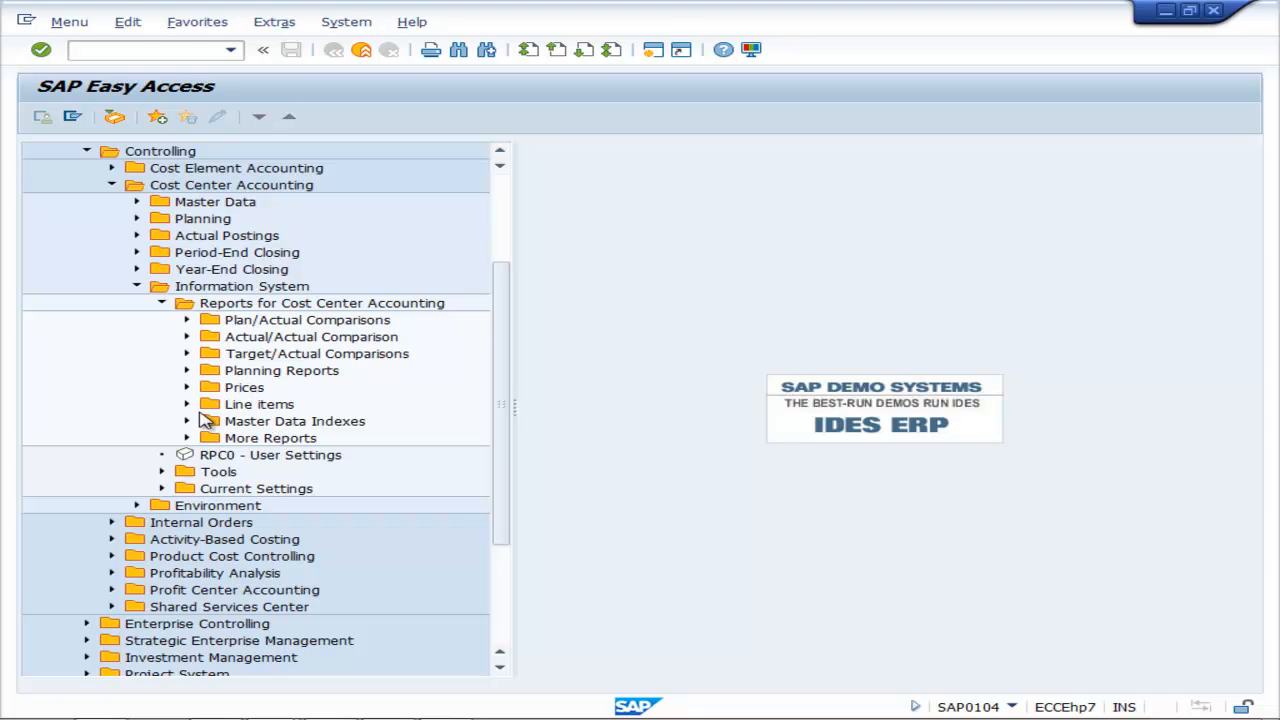
click(186, 404)
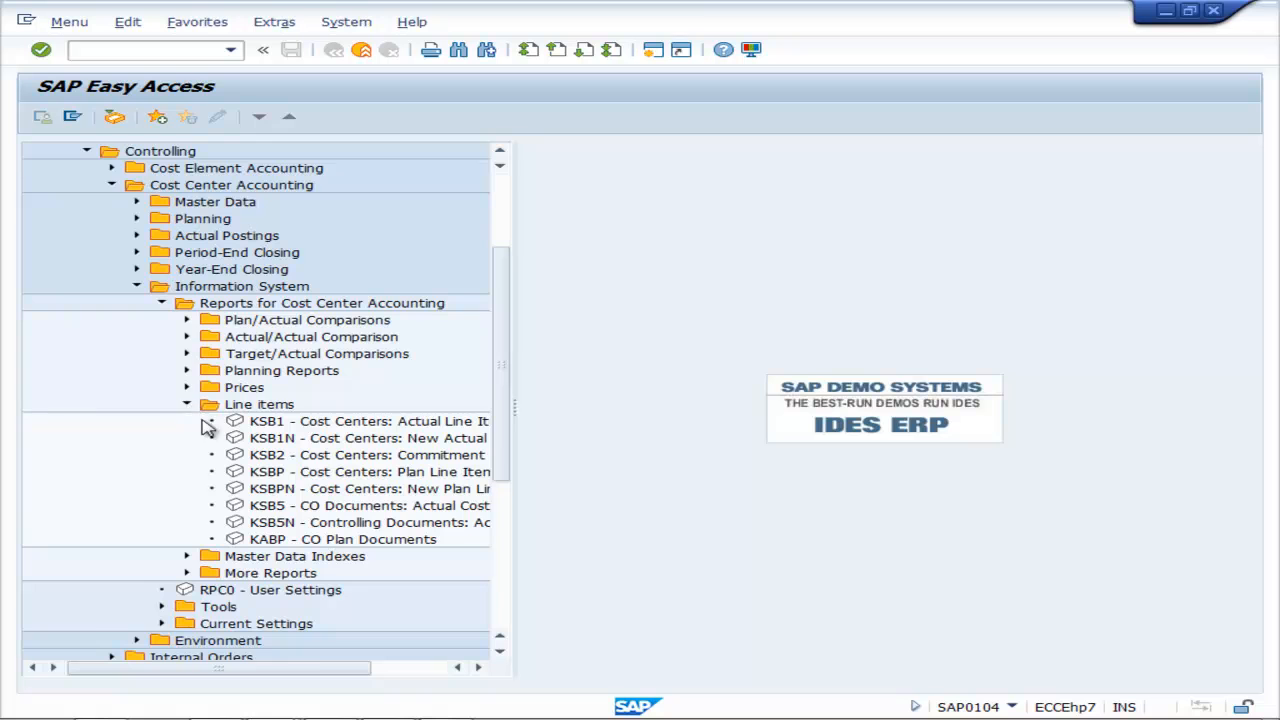
scroll(down, 3)
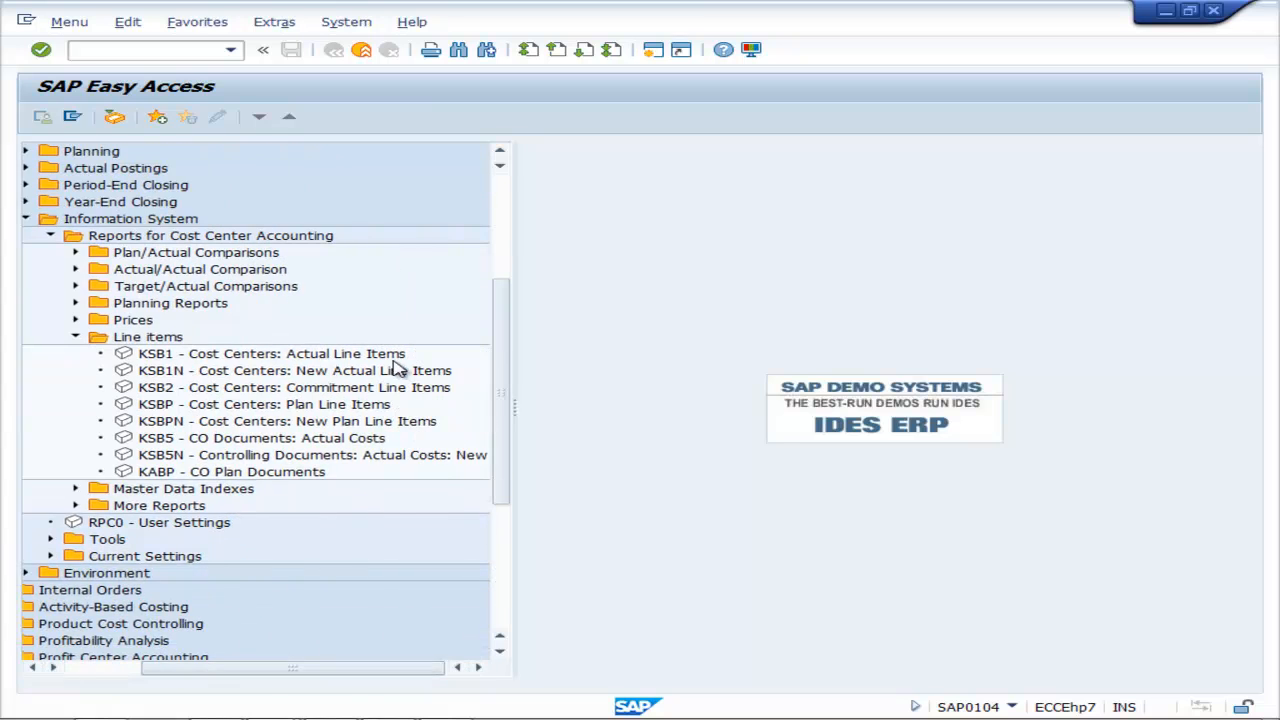
mouse_move(150, 360)
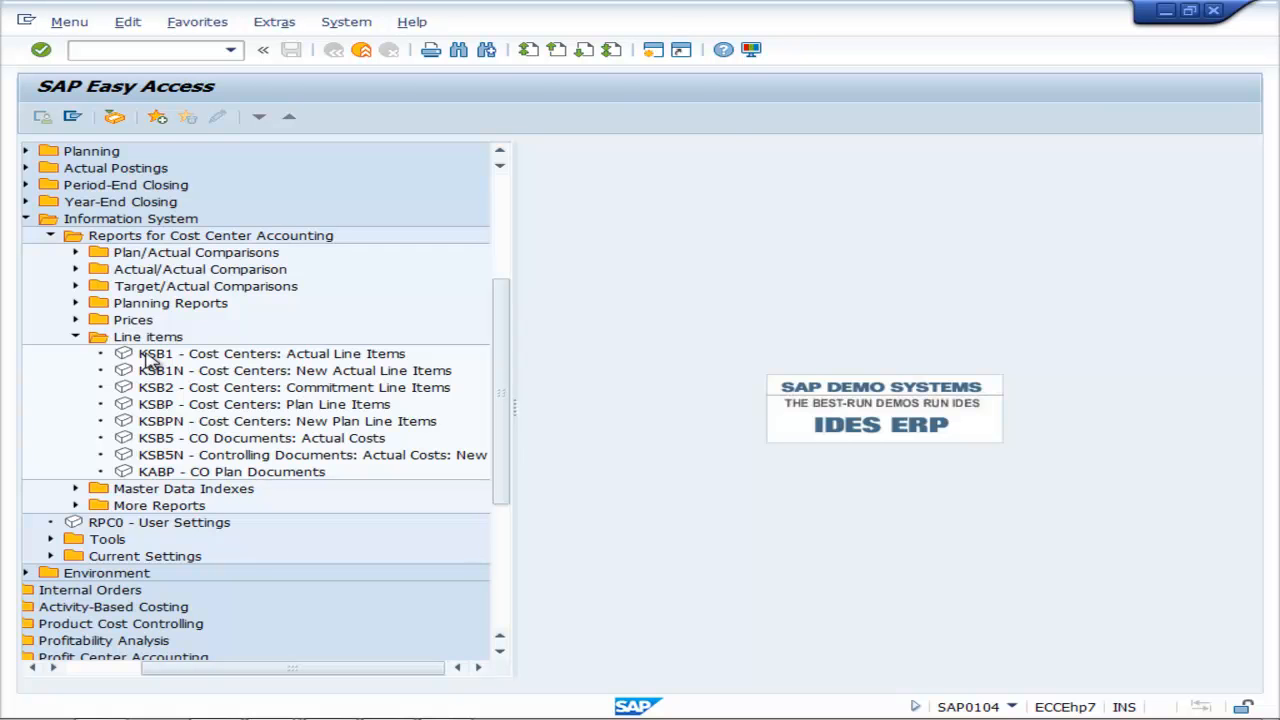
double_click(270, 353)
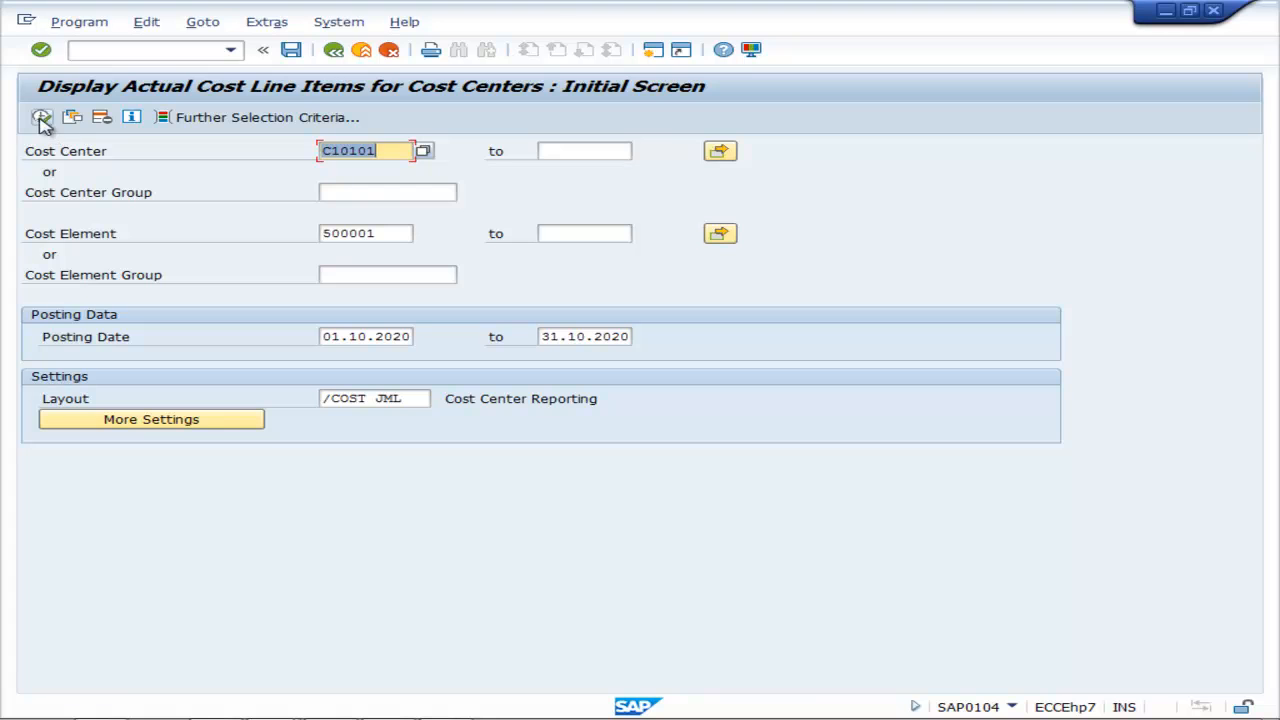
Execute KSB1 for cost center C10101 and cost element 500001.
click(42, 117)
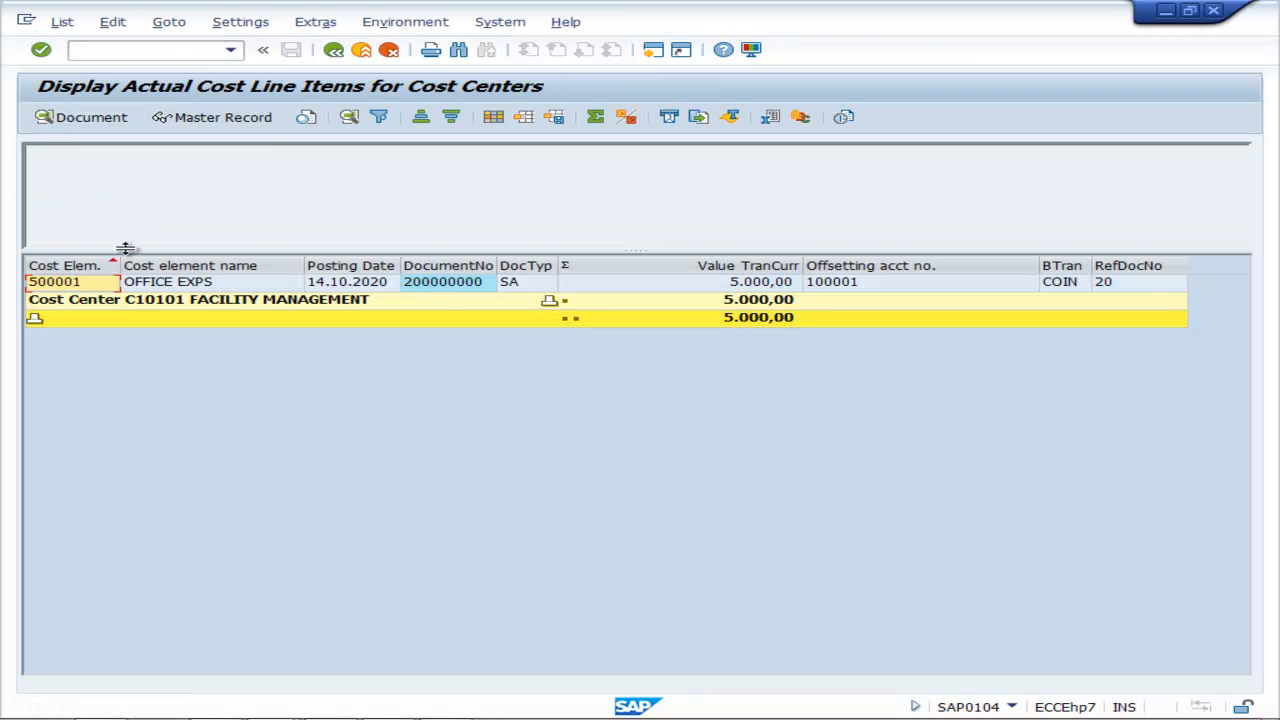
mouse_move(250, 317)
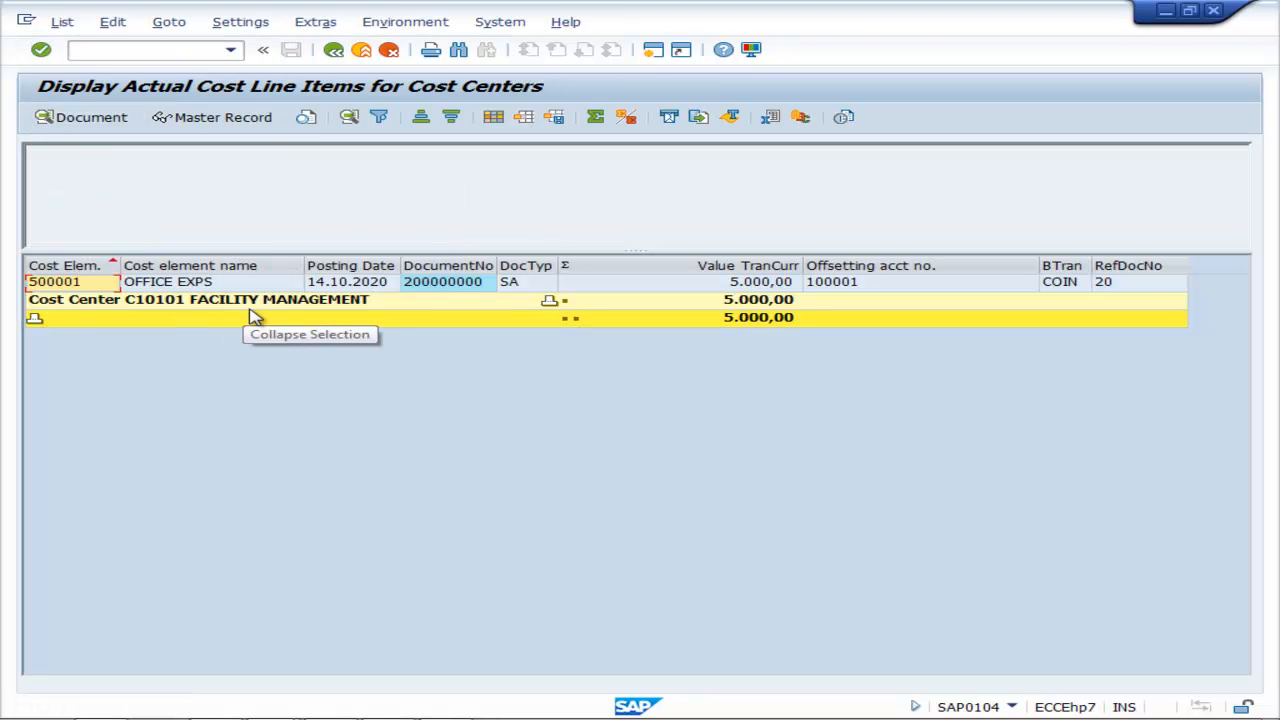
mouse_move(807, 311)
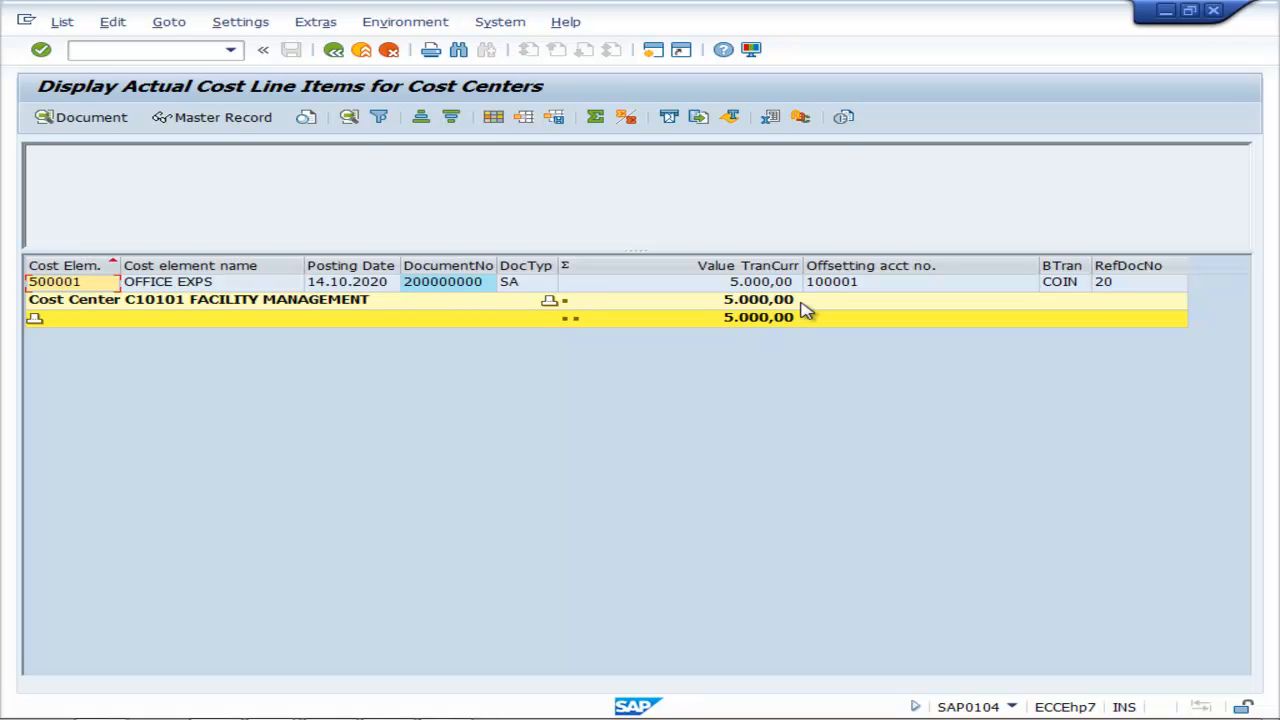
mouse_move(855, 297)
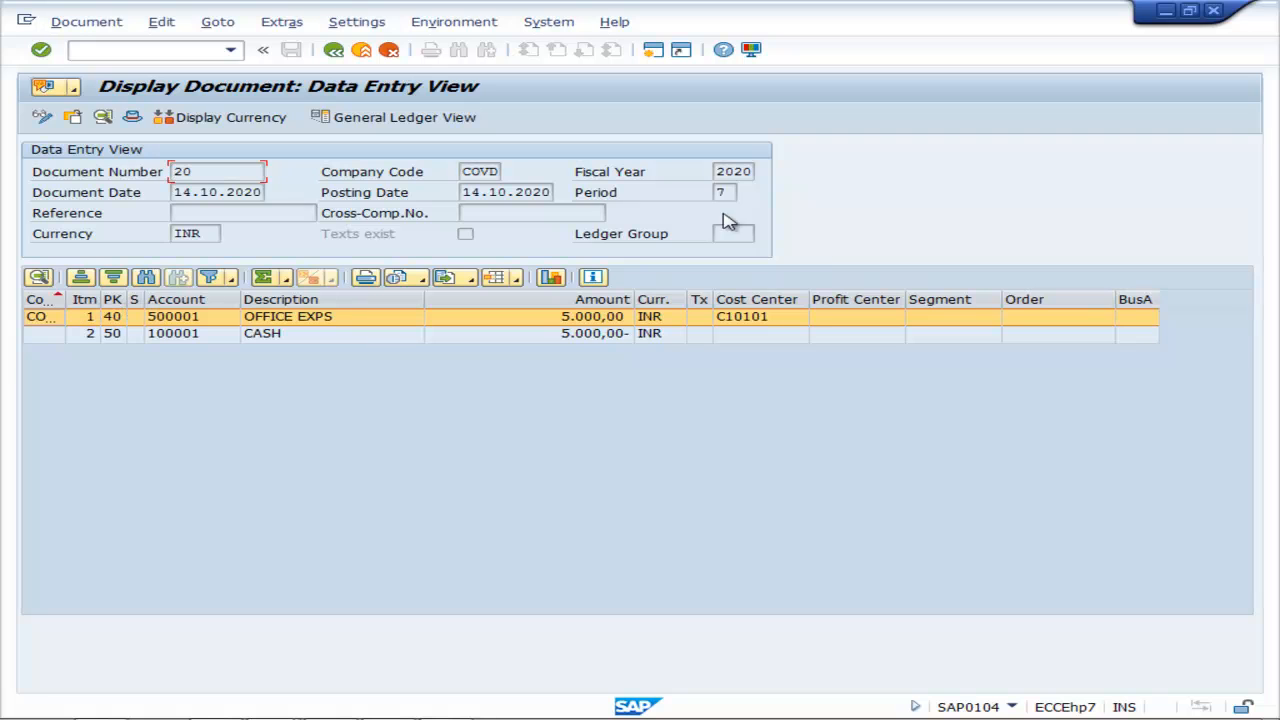
mouse_move(352, 128)
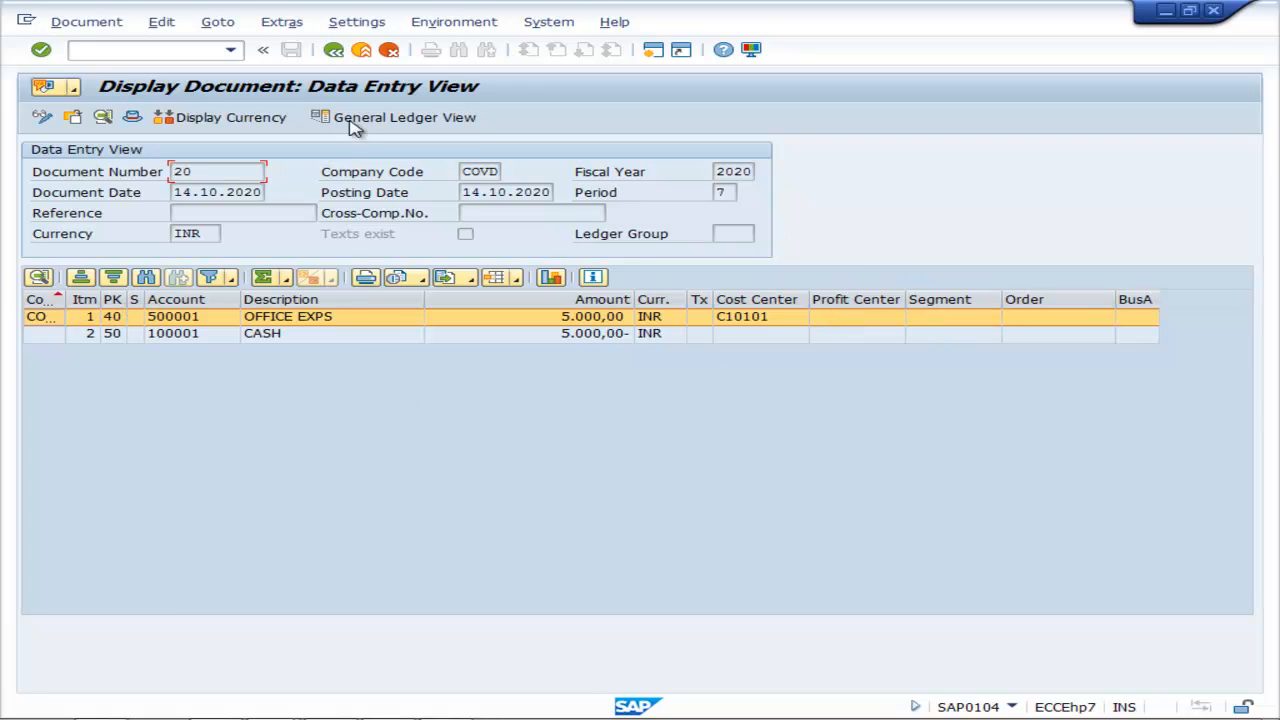
Switch document 20 to the General Ledger view showing ledger 0L.
click(404, 117)
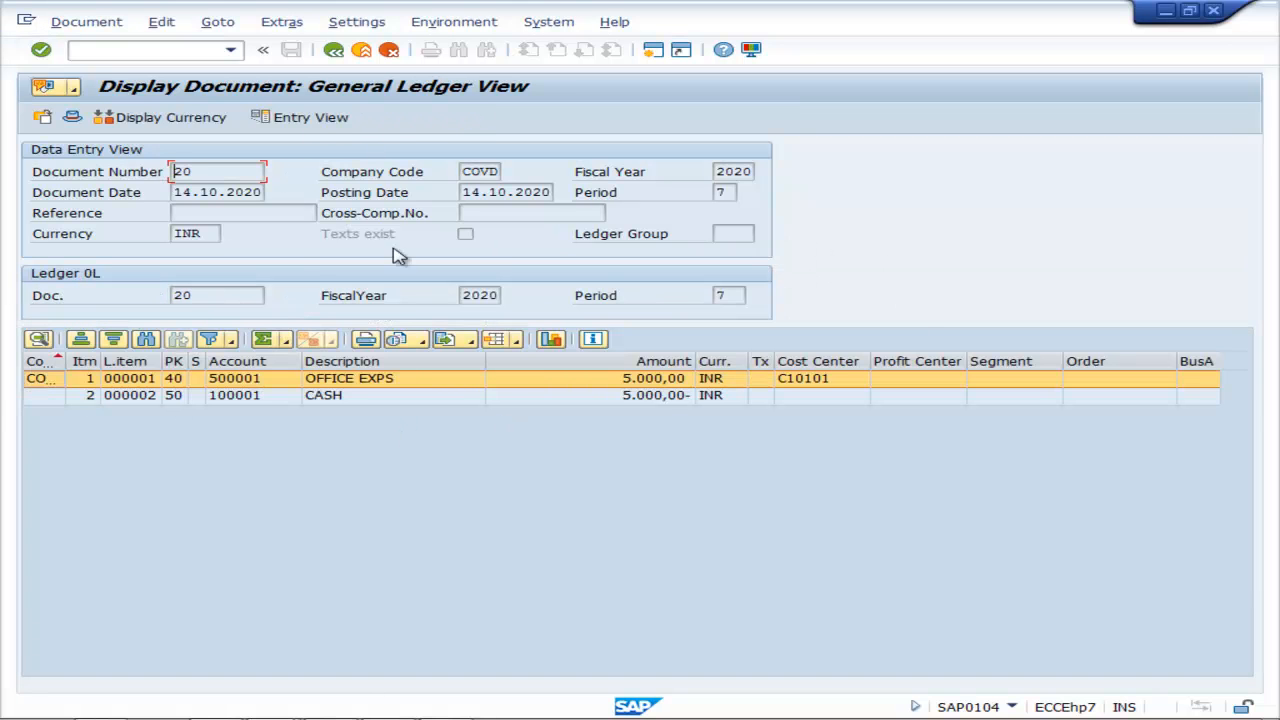
mouse_move(1018, 458)
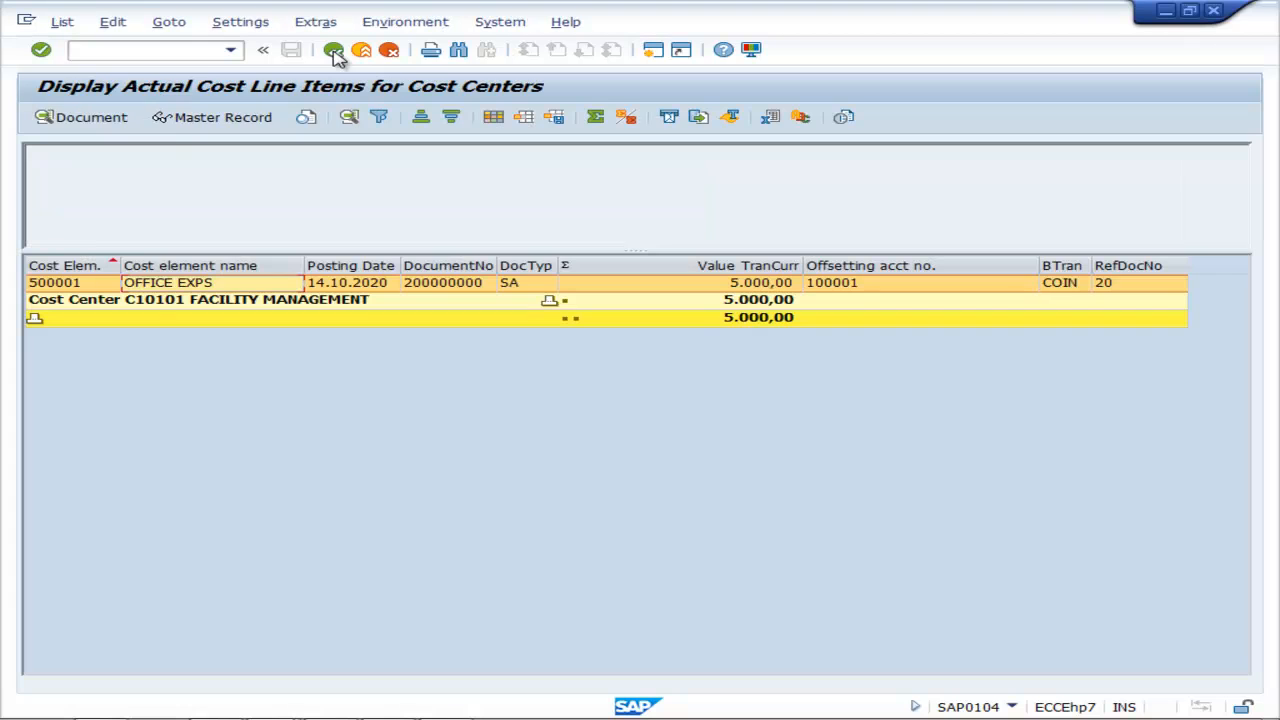
Confirm leaving the line items list and open KSB1N - Cost Centers: New Actual Line Items.
click(333, 50)
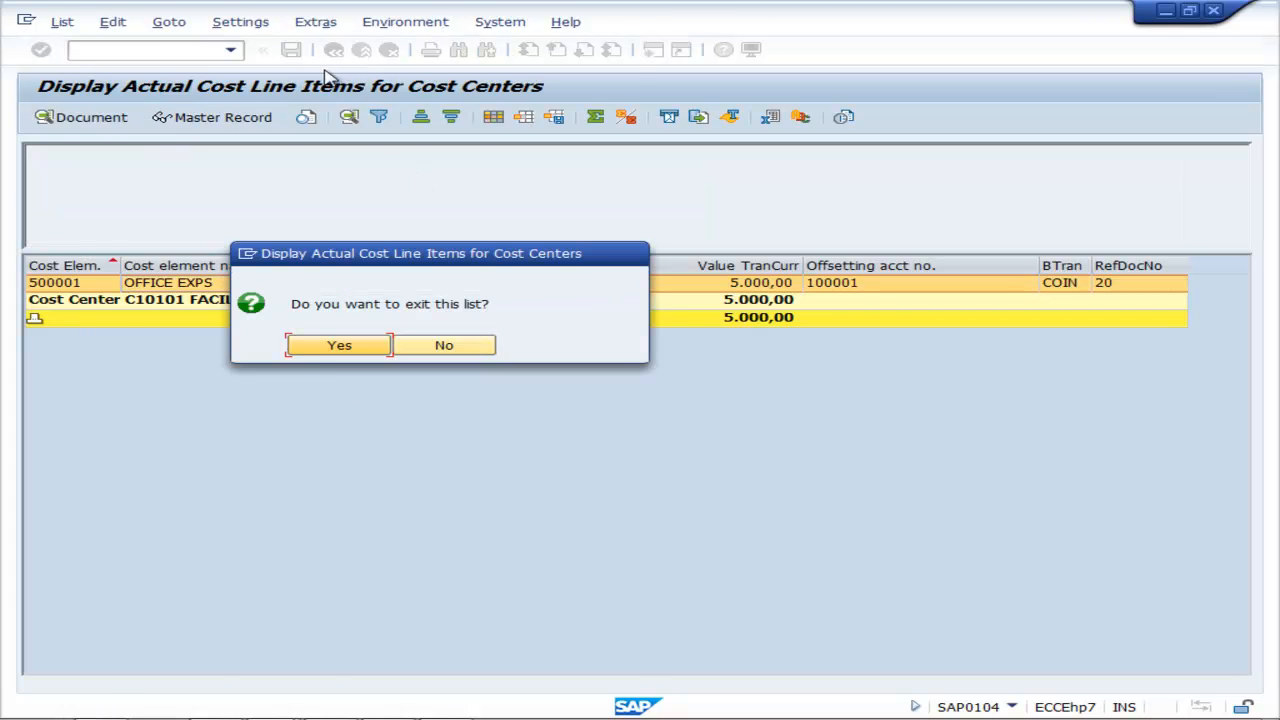
click(338, 344)
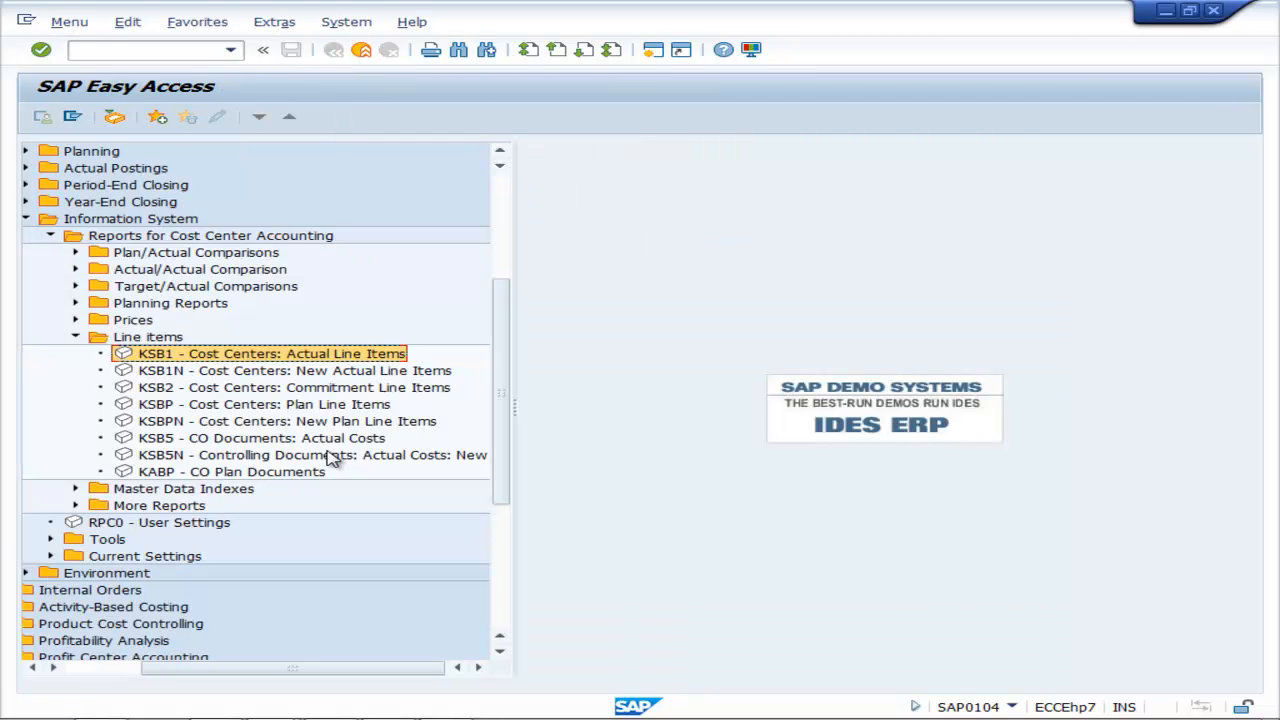
mouse_move(150, 387)
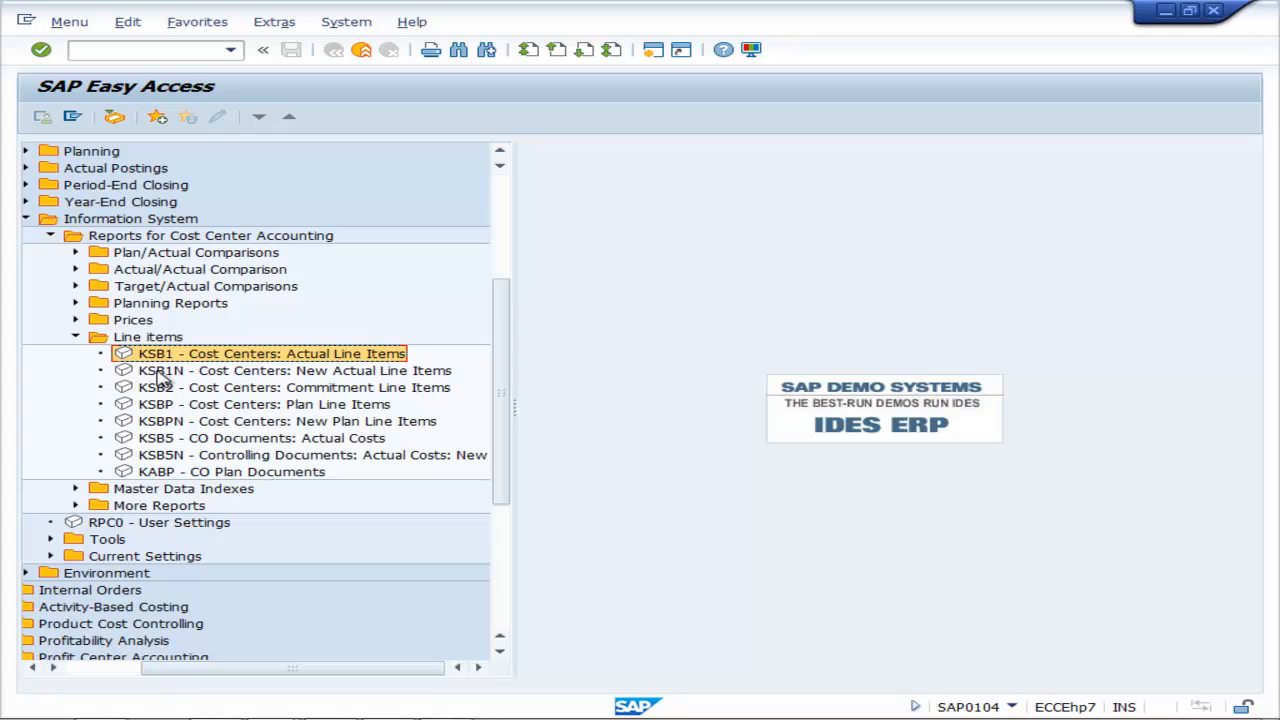
mouse_move(158, 383)
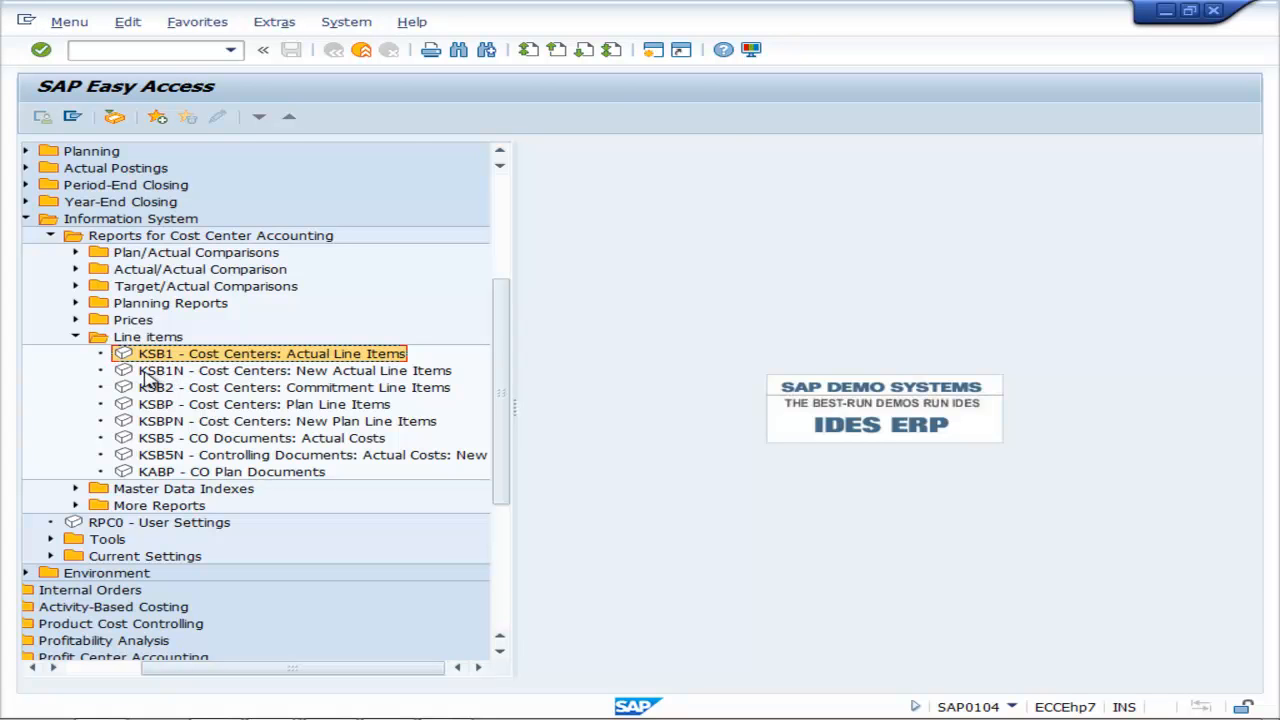
double_click(271, 353)
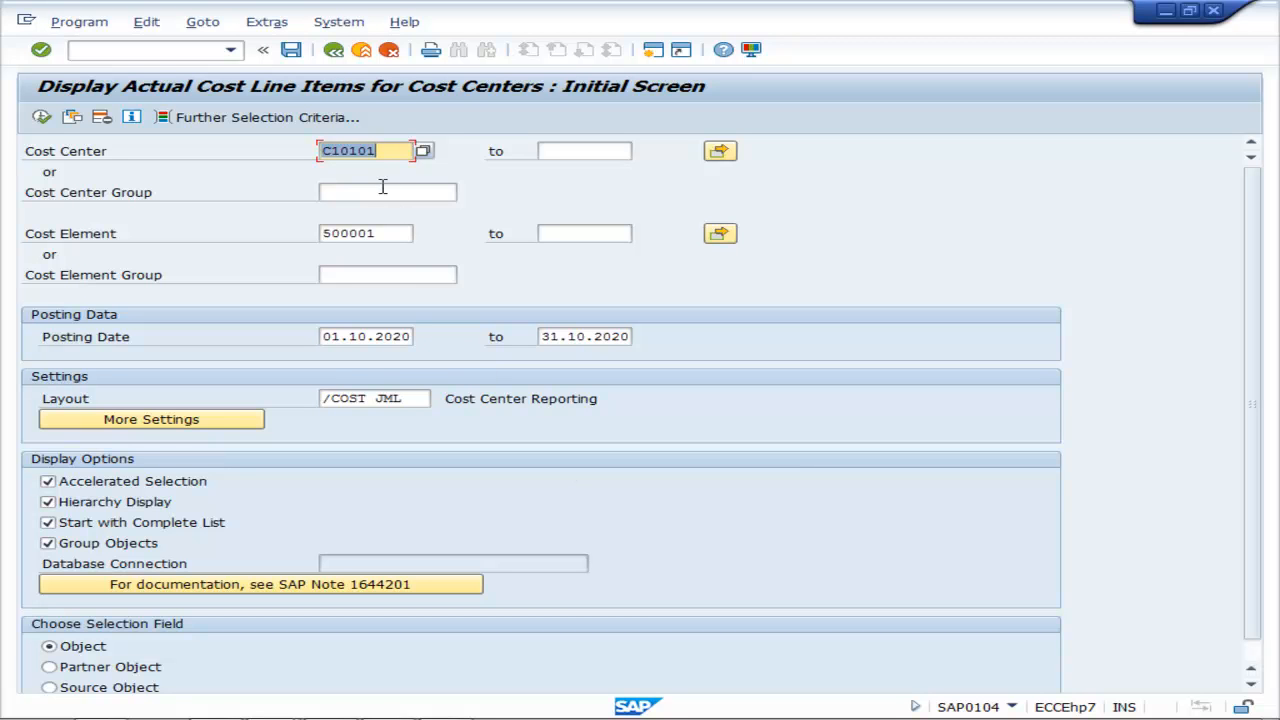
mouse_move(44, 110)
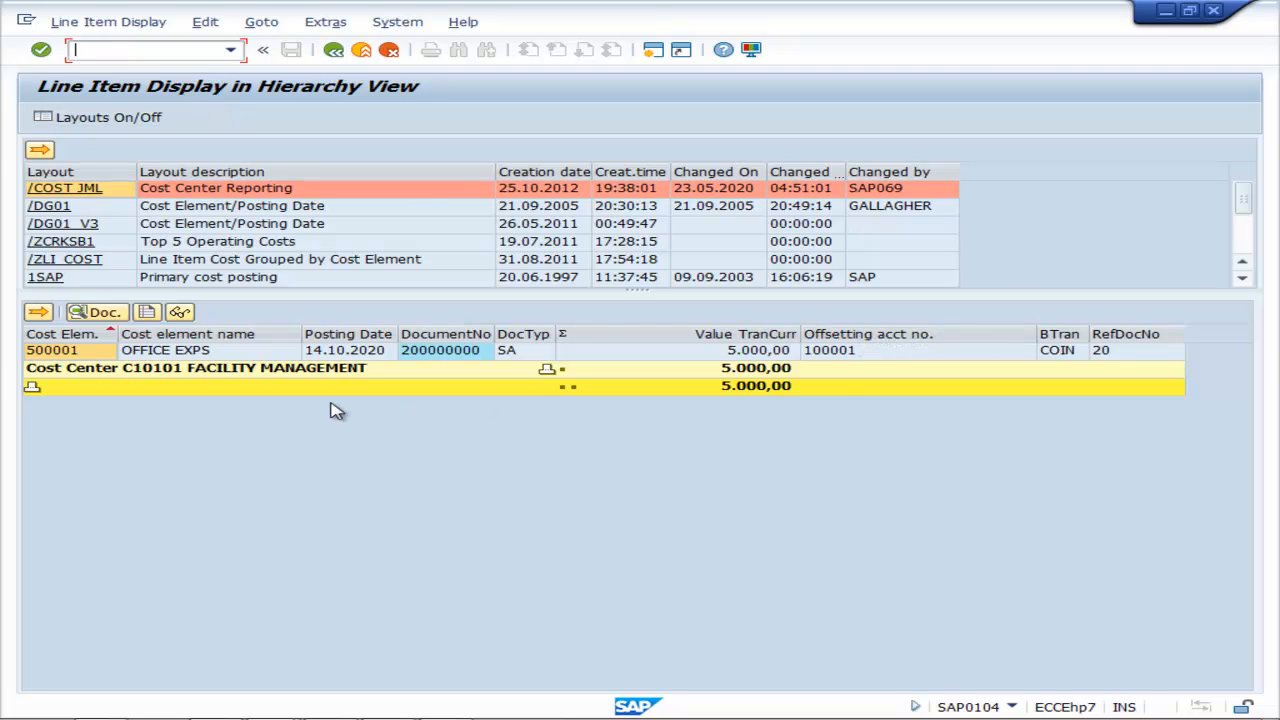
mouse_move(370, 370)
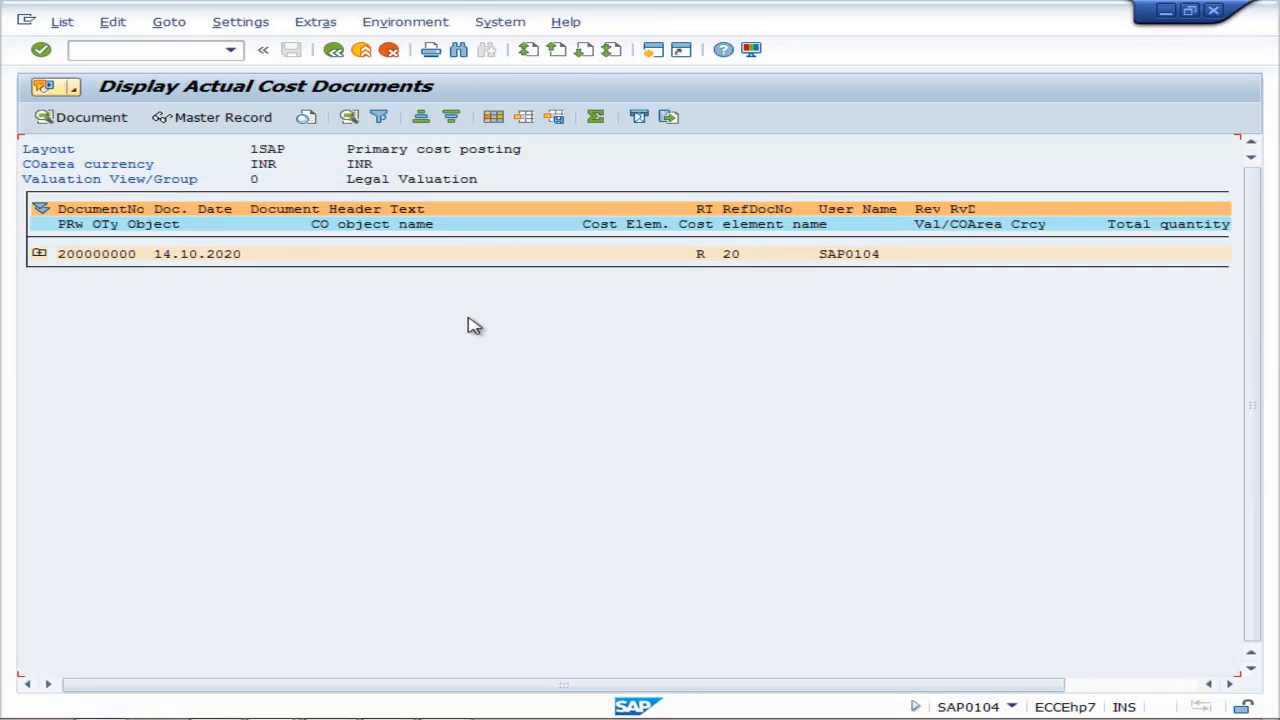
mouse_move(868, 272)
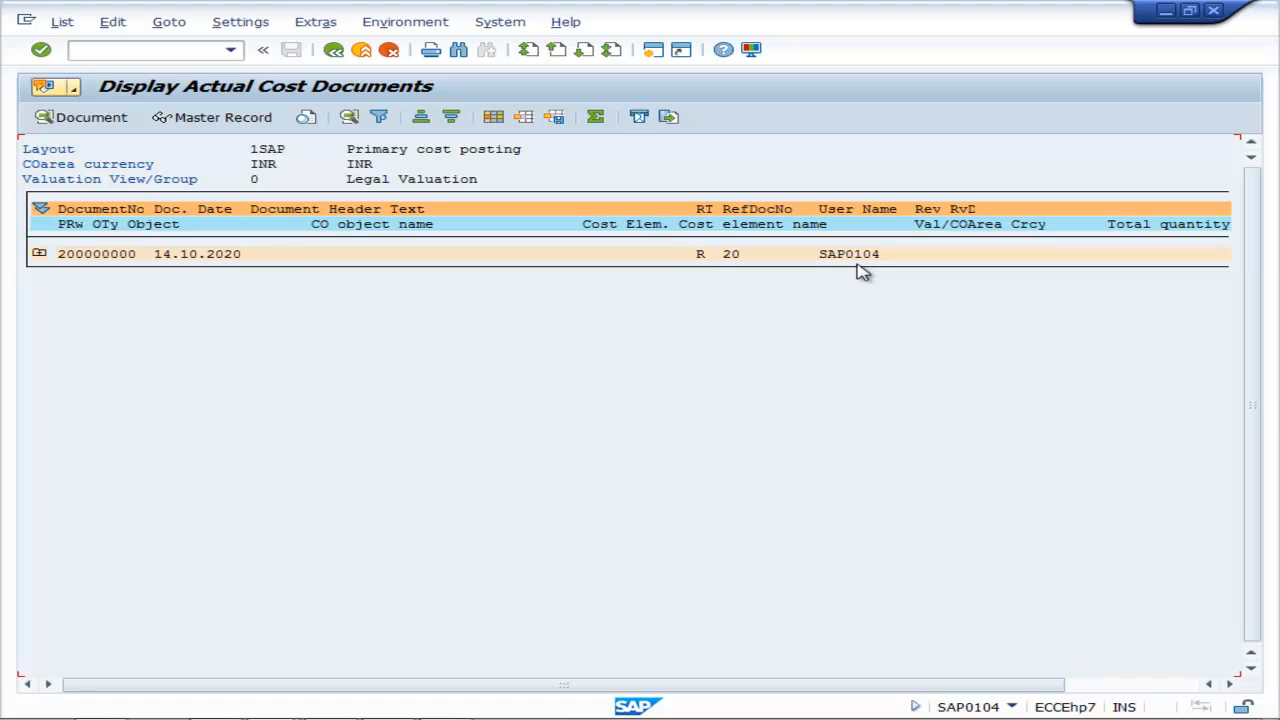
mouse_move(303, 92)
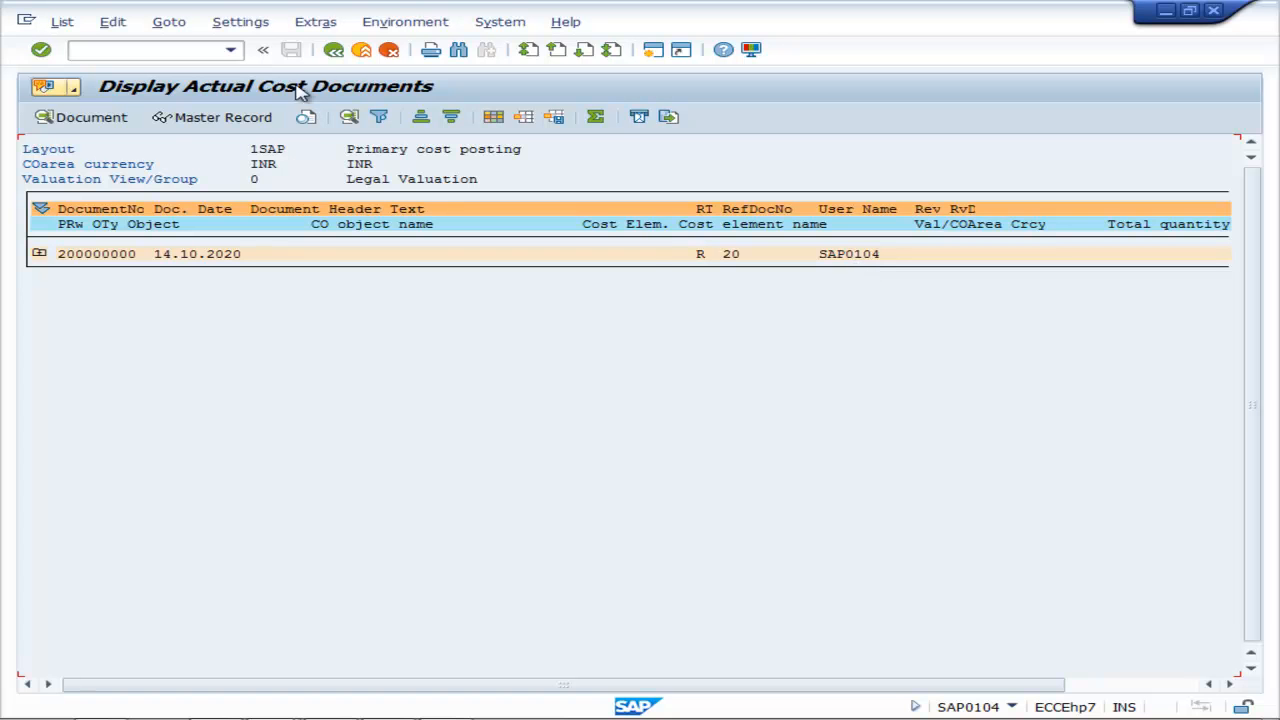